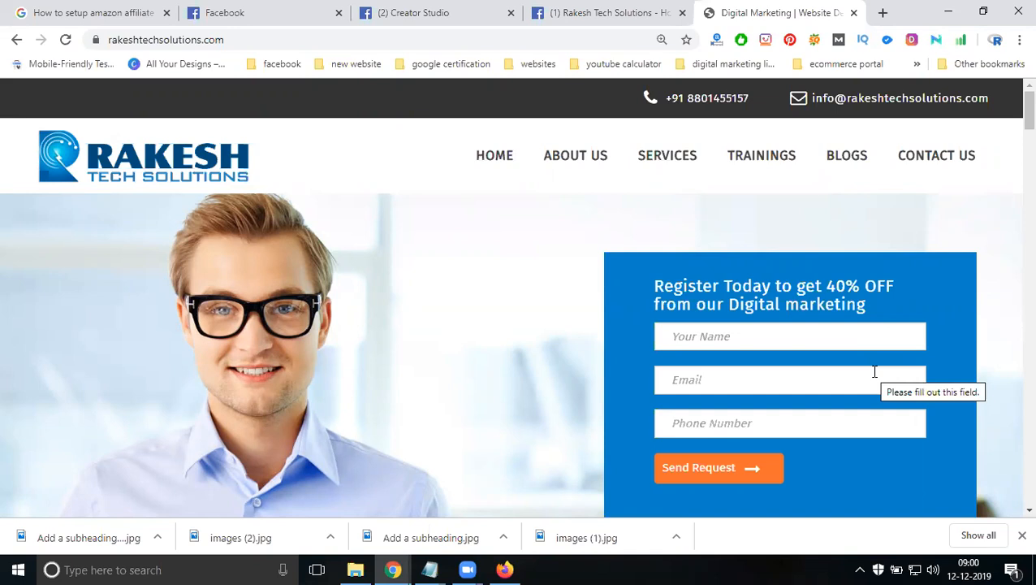
mouse_move(589, 12)
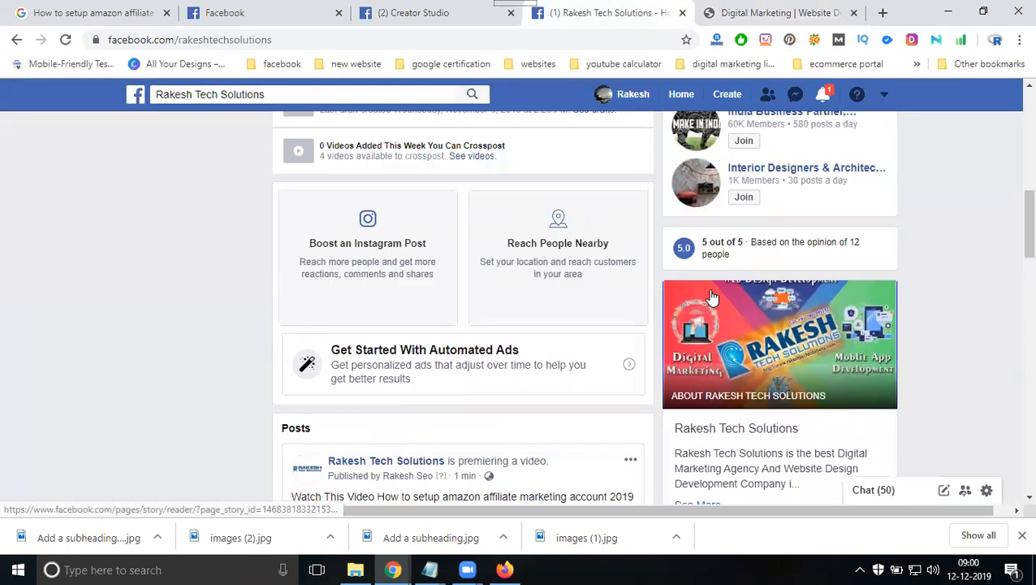
Step: Scroll to the top of the Rakesh Tech Solutions business page
scroll("up", 3)
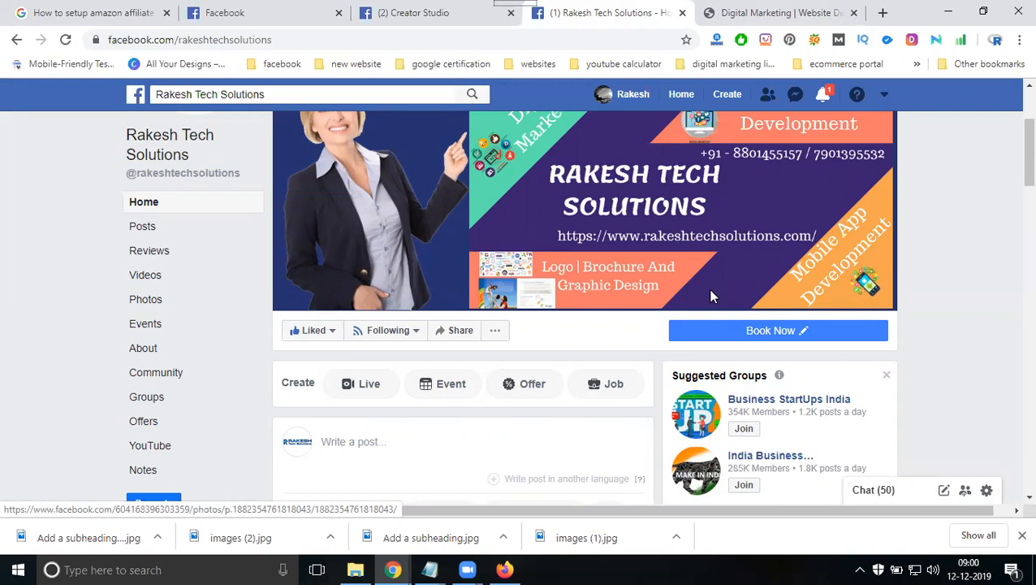
mouse_move(1015, 340)
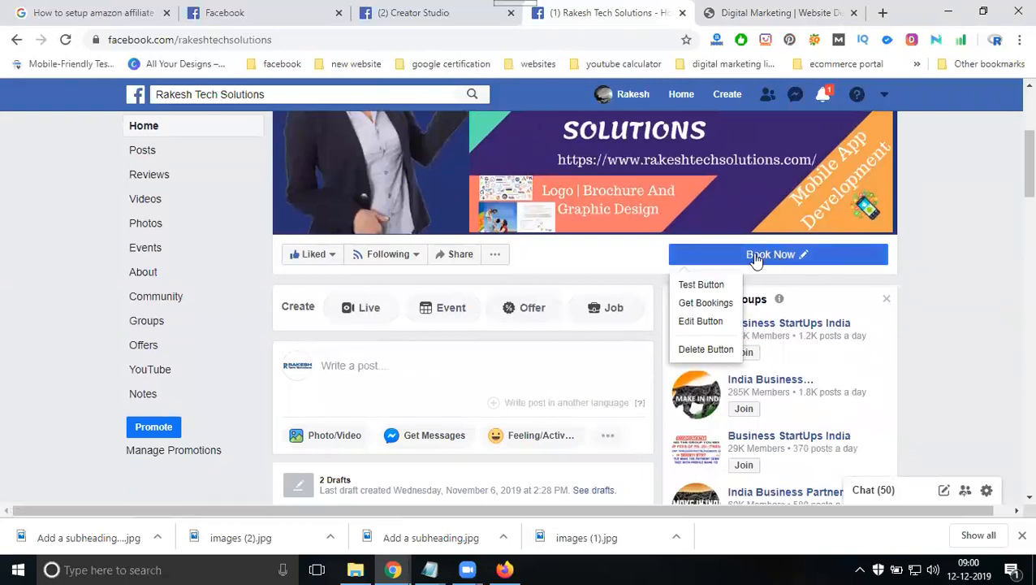
mouse_move(806, 266)
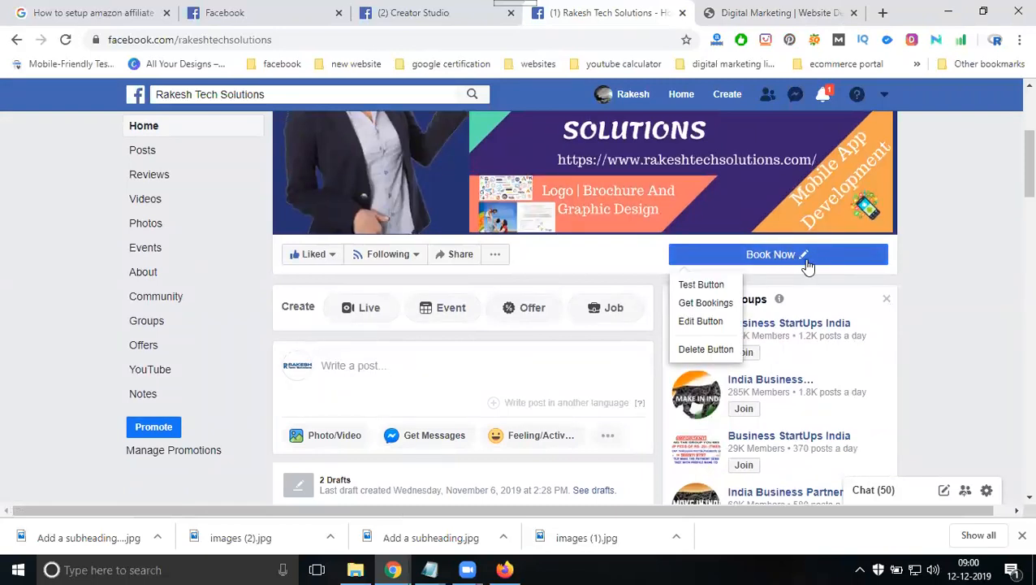
mouse_move(705, 302)
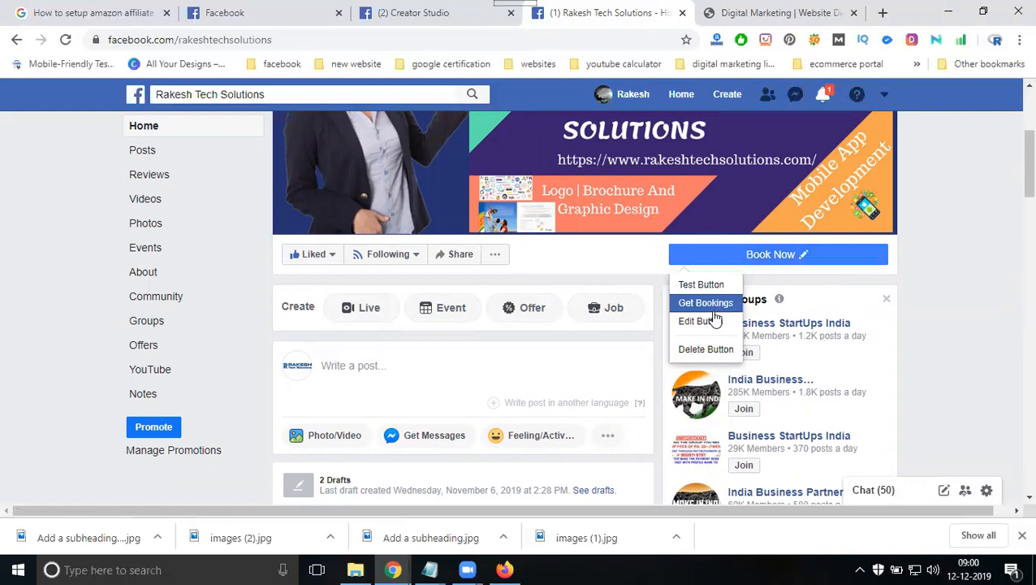
Step: Edit the page's action button and choose Book Now
left_click(697, 321)
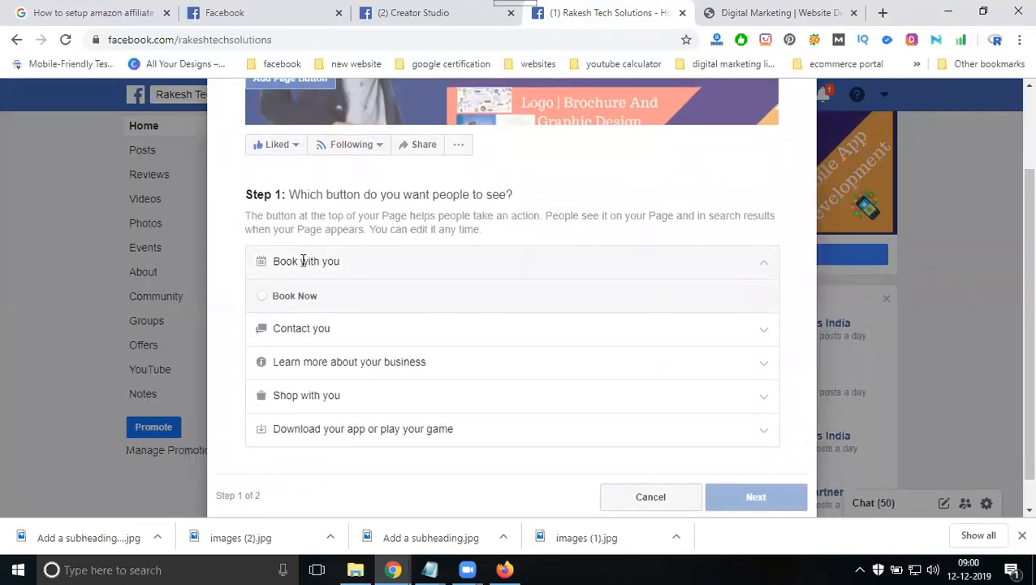
left_click(756, 496)
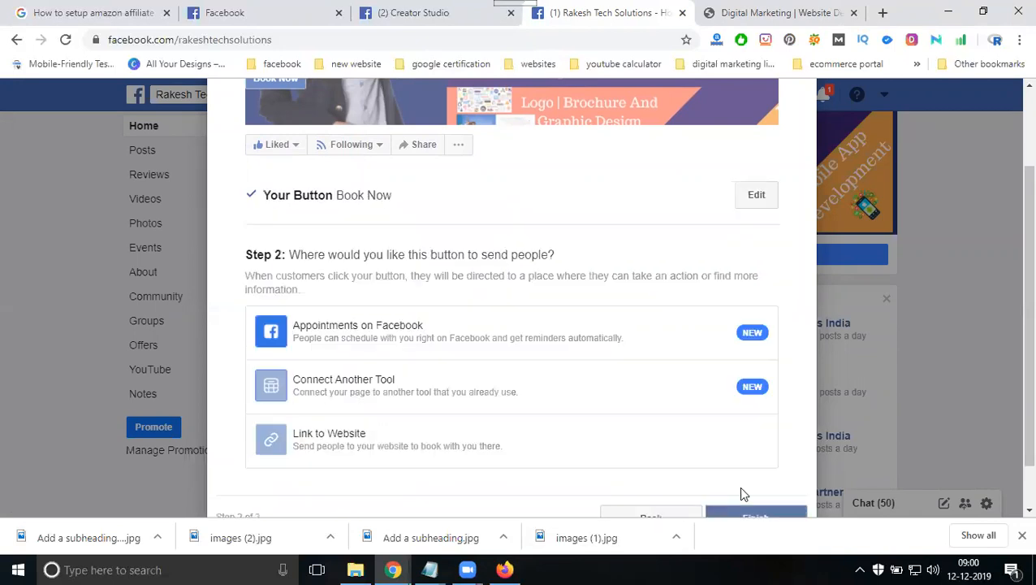
mouse_move(312, 336)
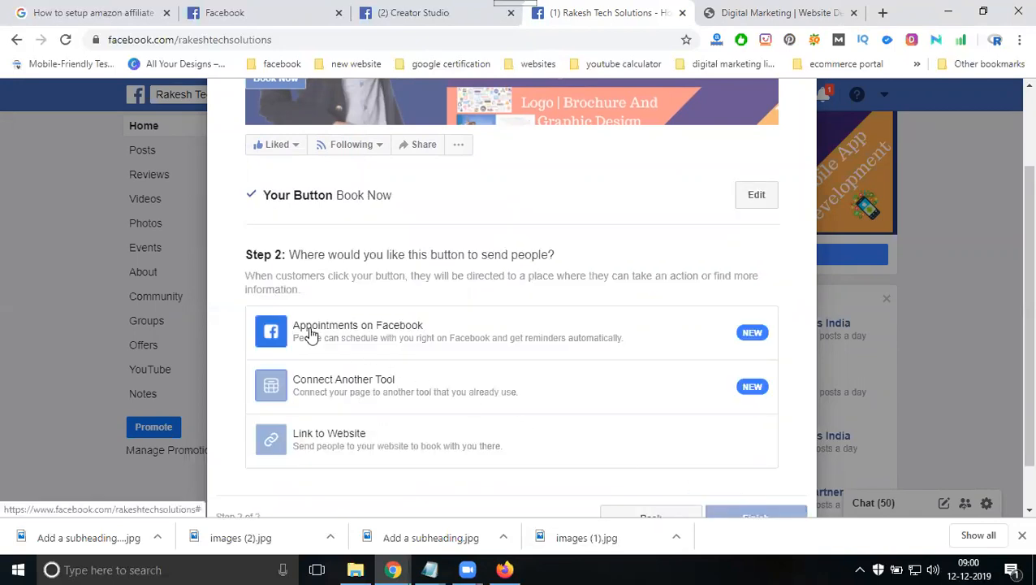
mouse_move(337, 386)
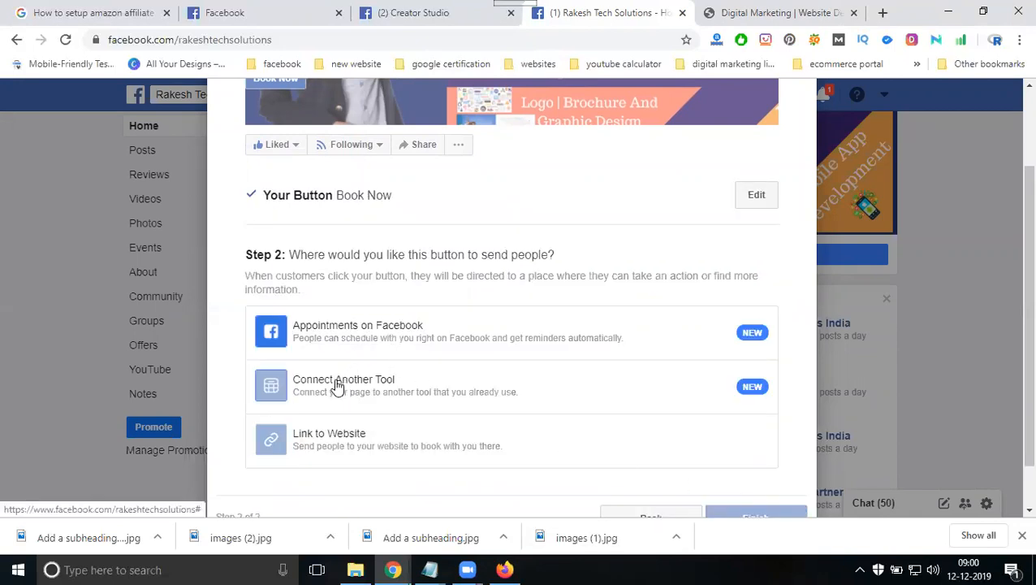
mouse_move(307, 449)
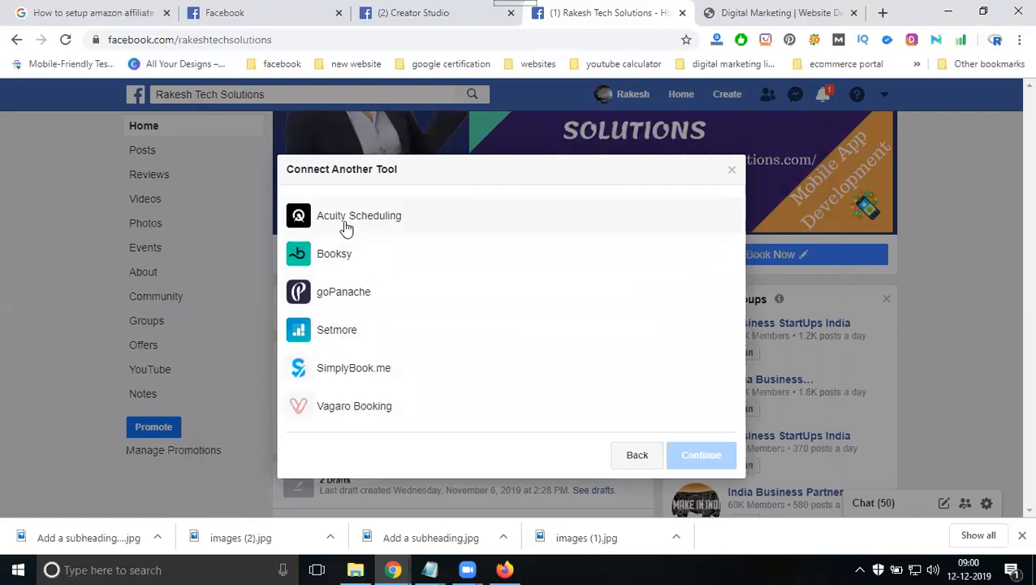
mouse_move(346, 260)
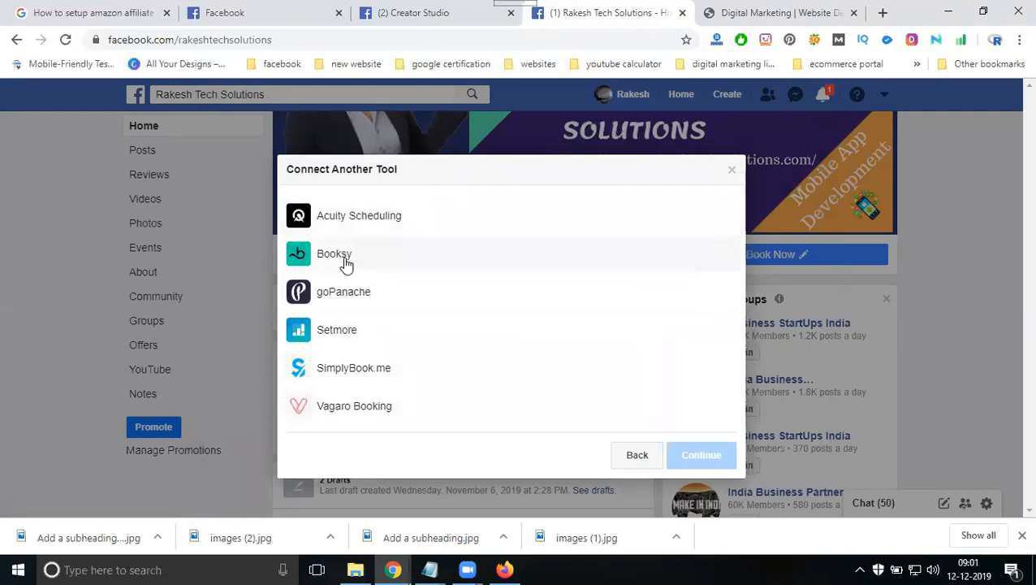
mouse_move(339, 334)
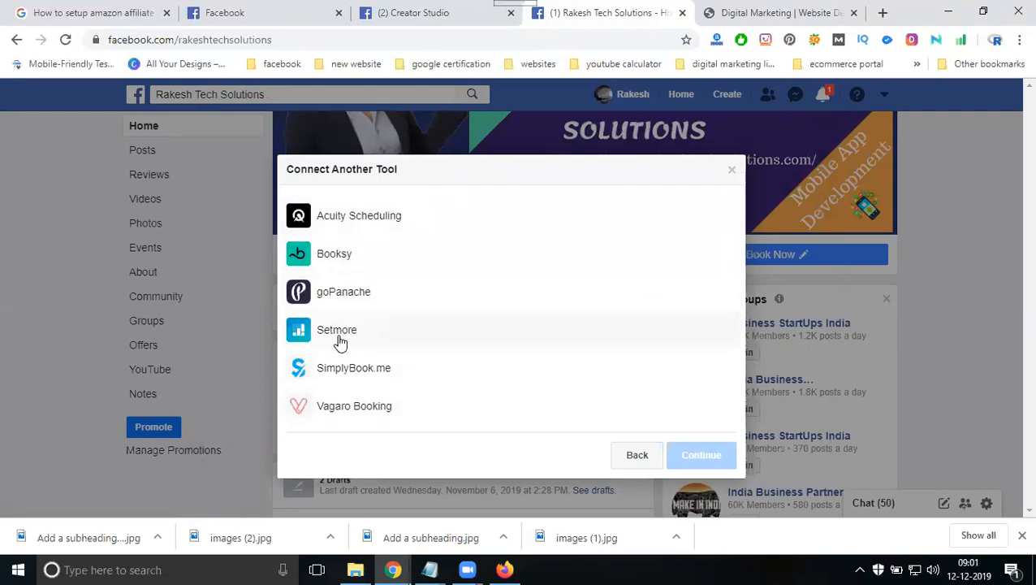
mouse_move(347, 381)
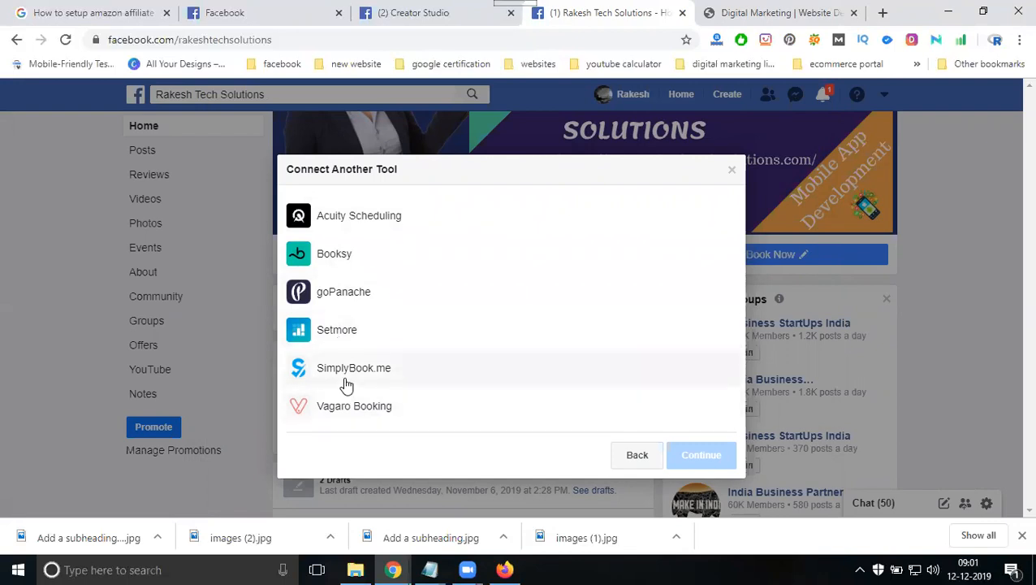
mouse_move(342, 418)
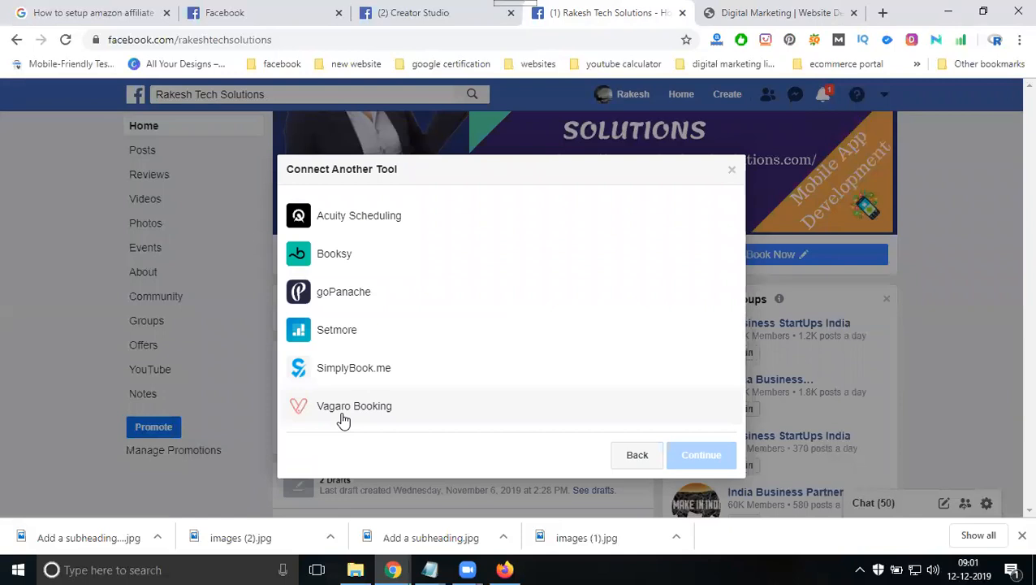
mouse_move(659, 503)
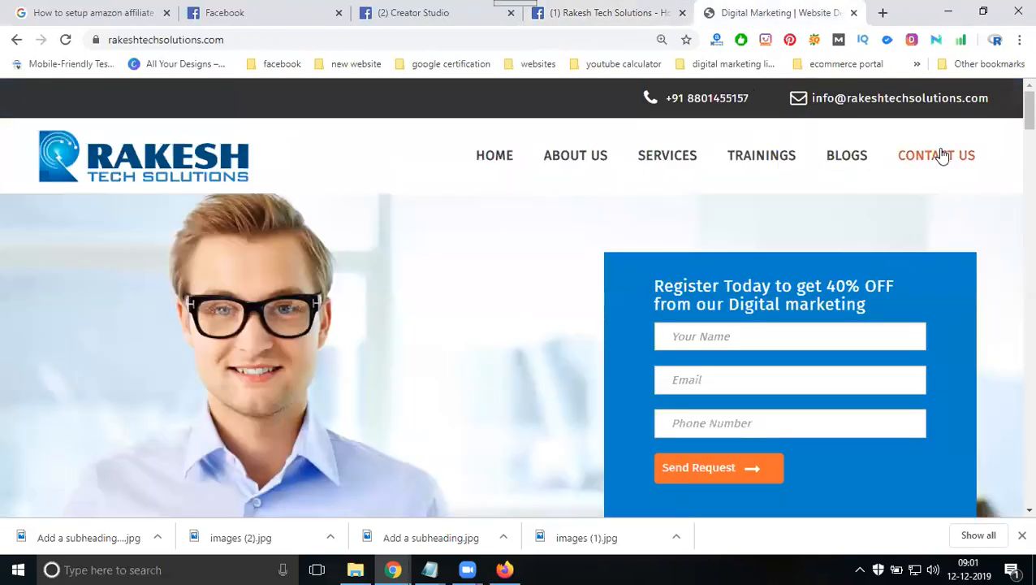
left_click(936, 156)
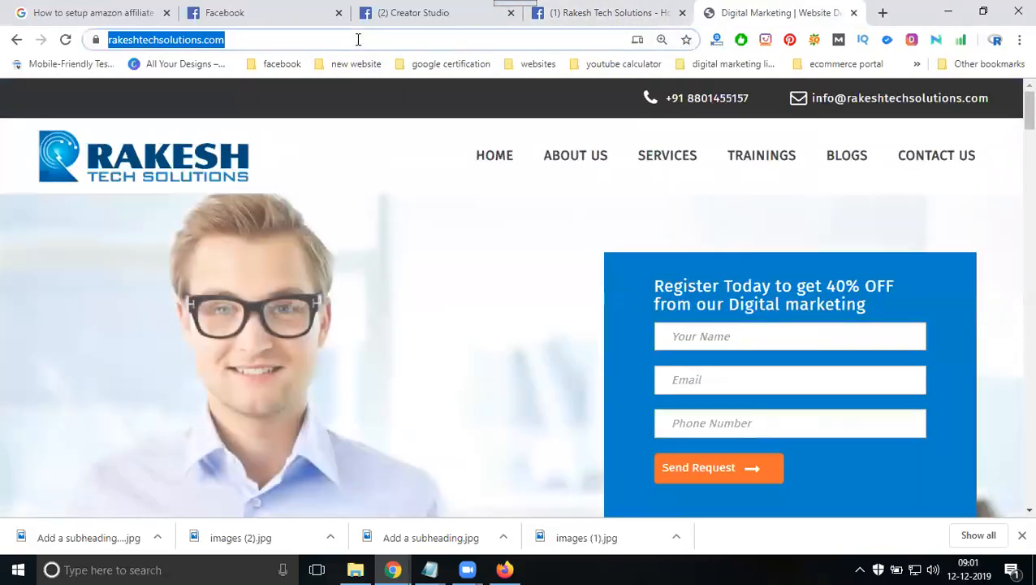
mouse_move(701, 408)
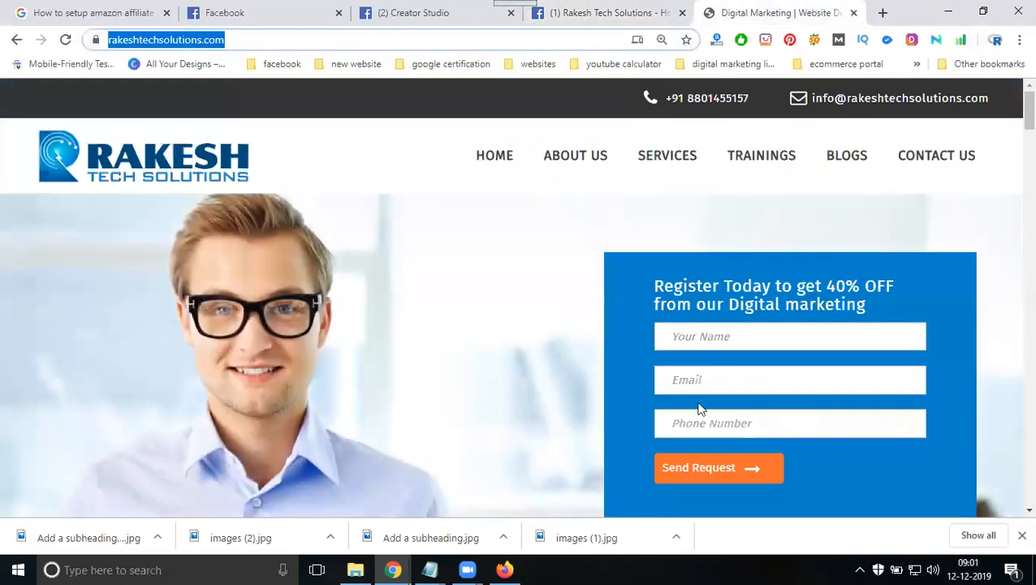
left_click(605, 12)
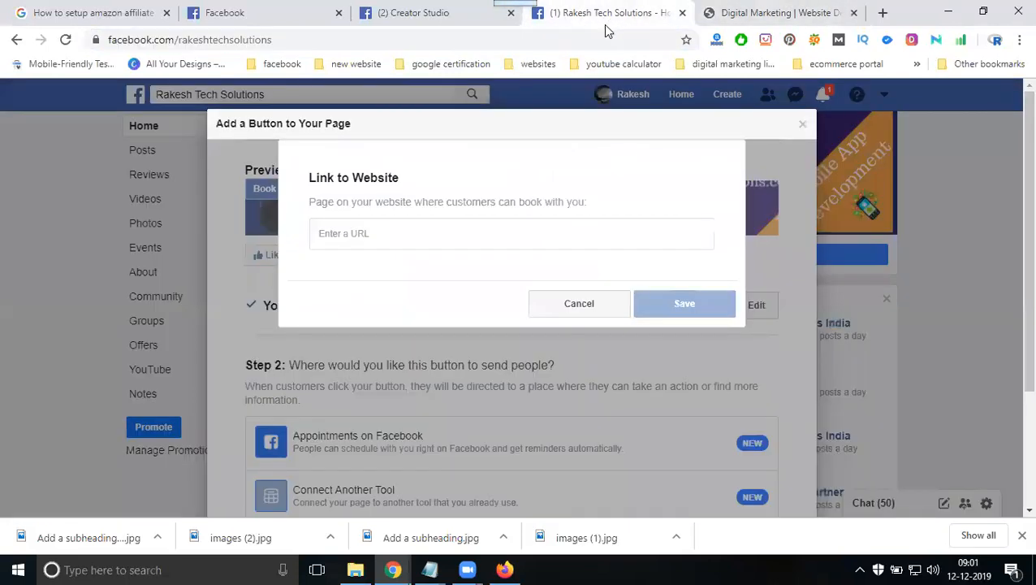
type("https://www.rakeshtechsolutions.com/")
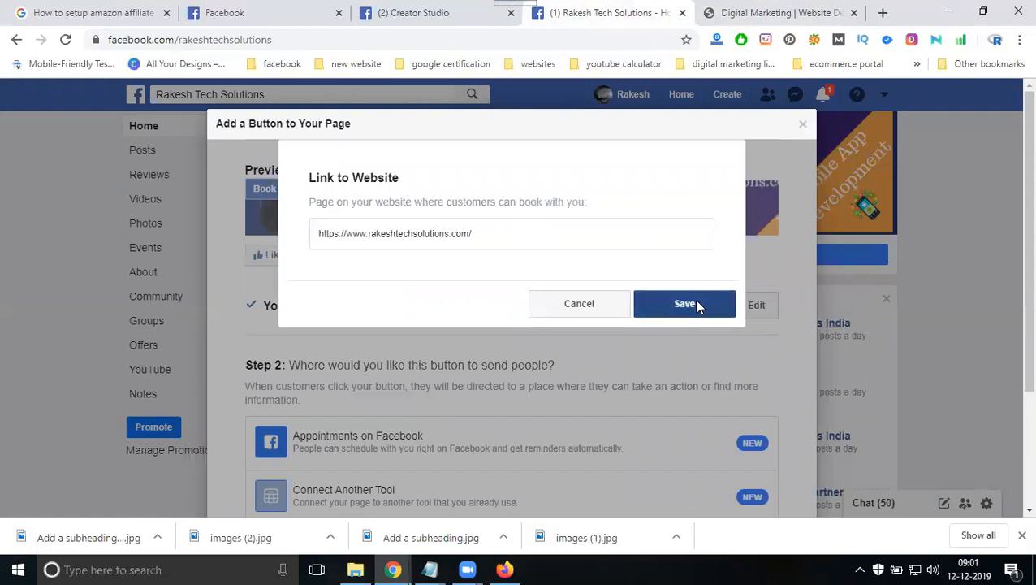
left_click(685, 303)
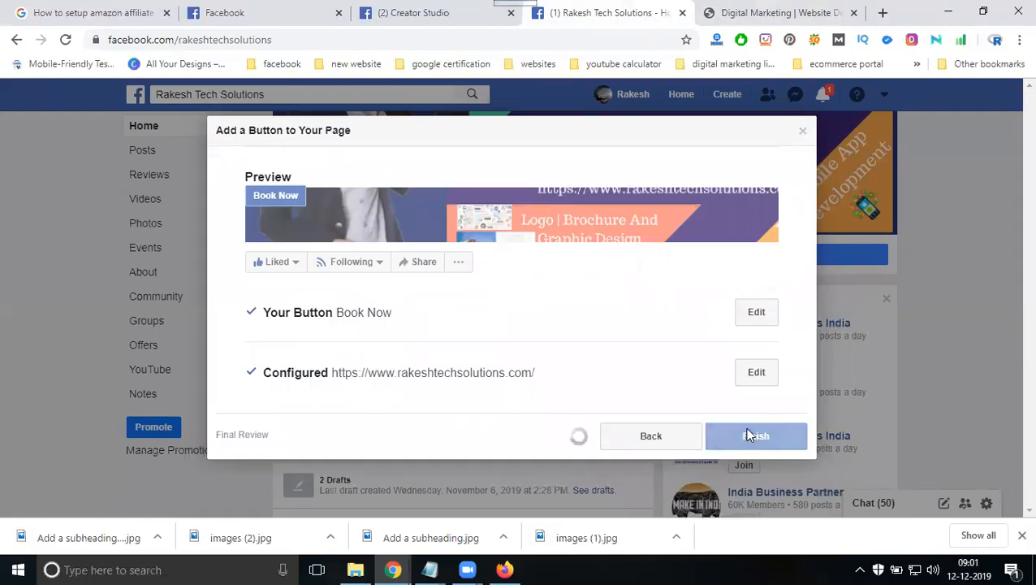
left_click(756, 435)
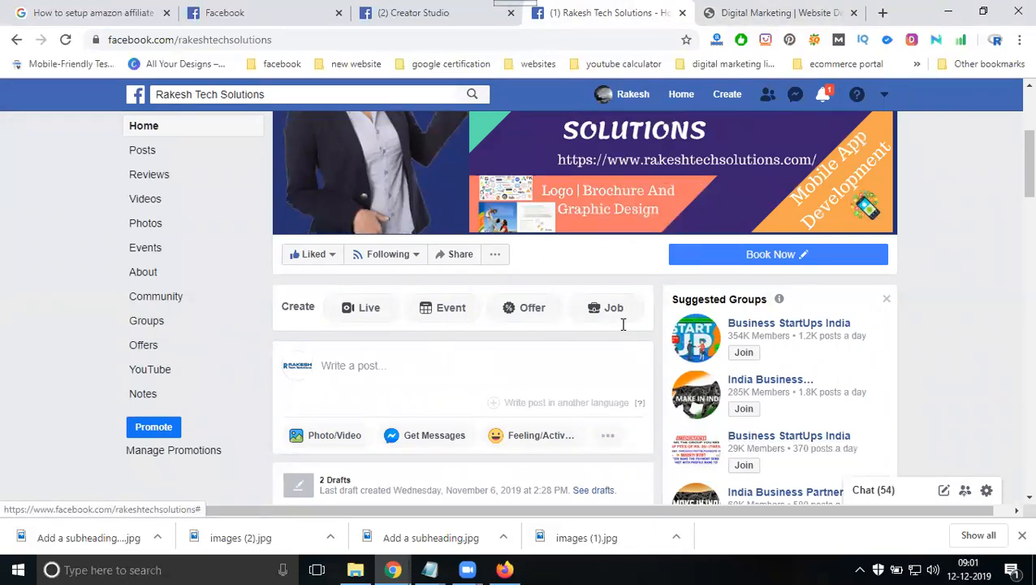
Step: Scroll down to the Write a post box and start a new page post
scroll("down", 3)
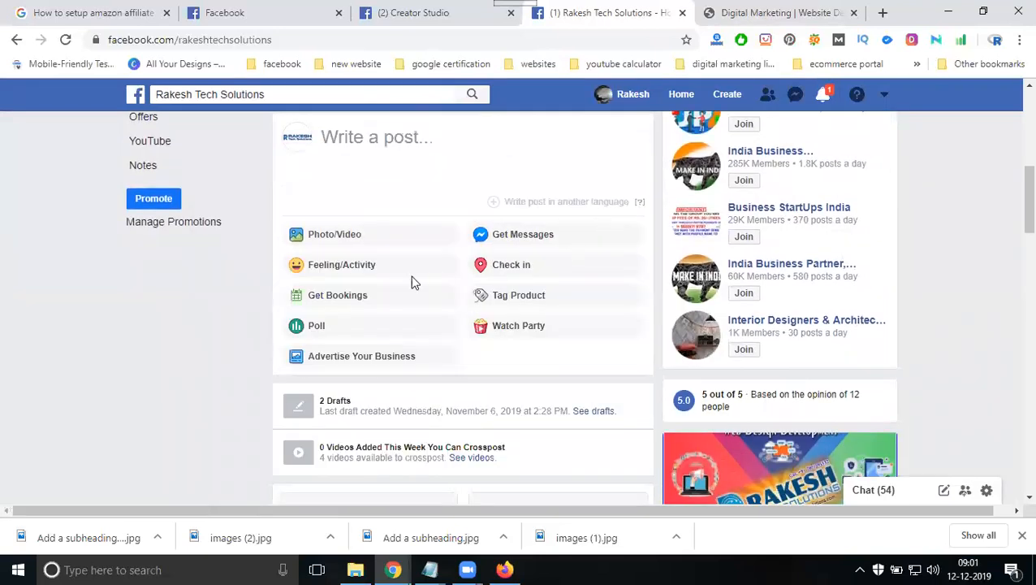
left_click(376, 136)
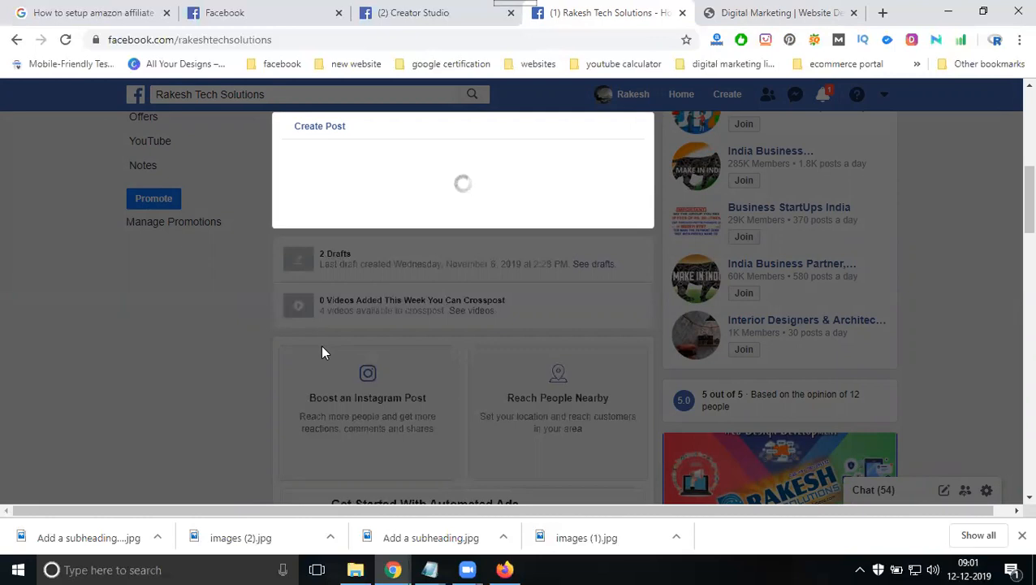
mouse_move(421, 262)
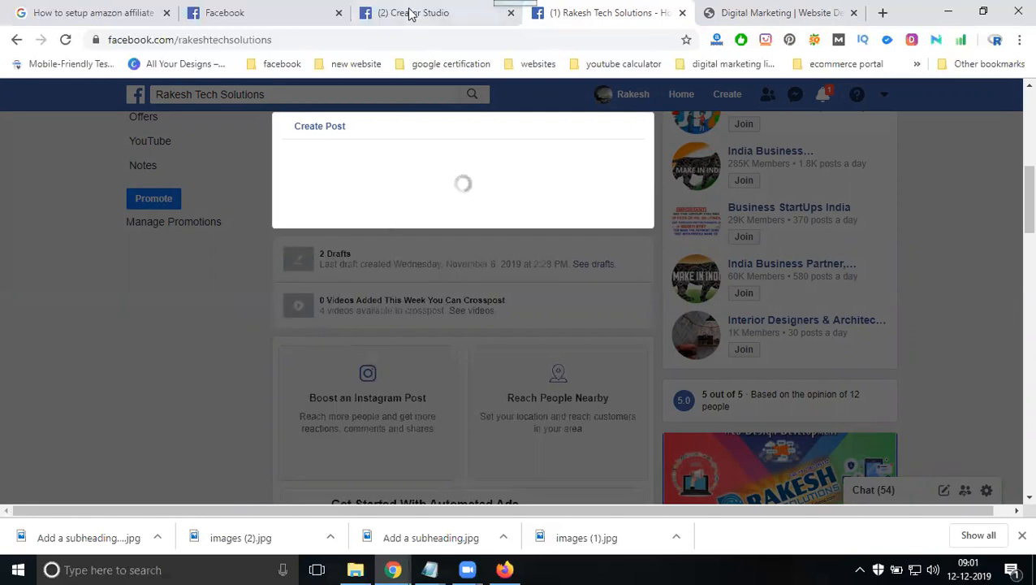
Step: In Creator Studio, start a Create Post for Rakesh Tech Solutions, then view the page tab
left_click(420, 12)
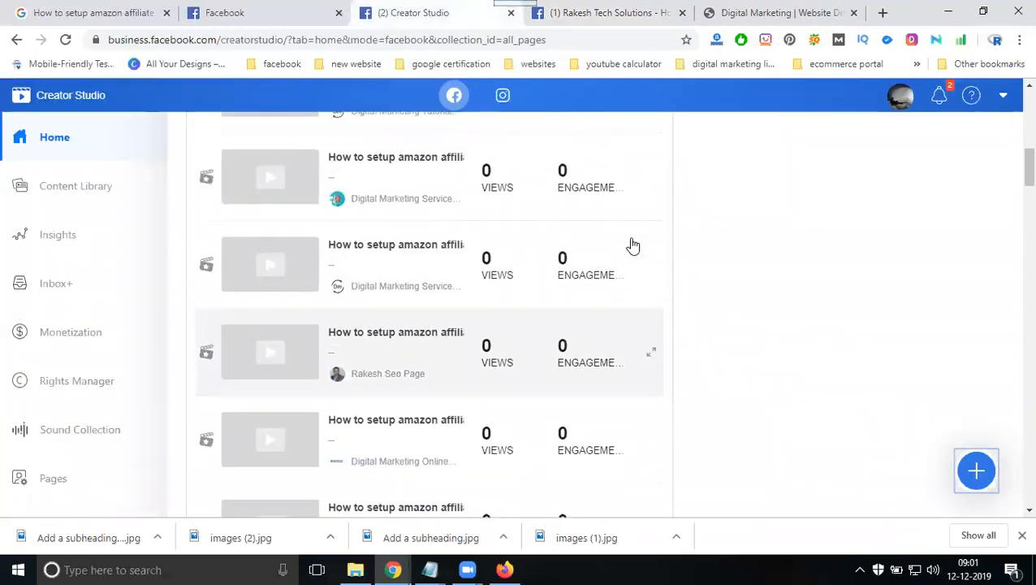
left_click(976, 470)
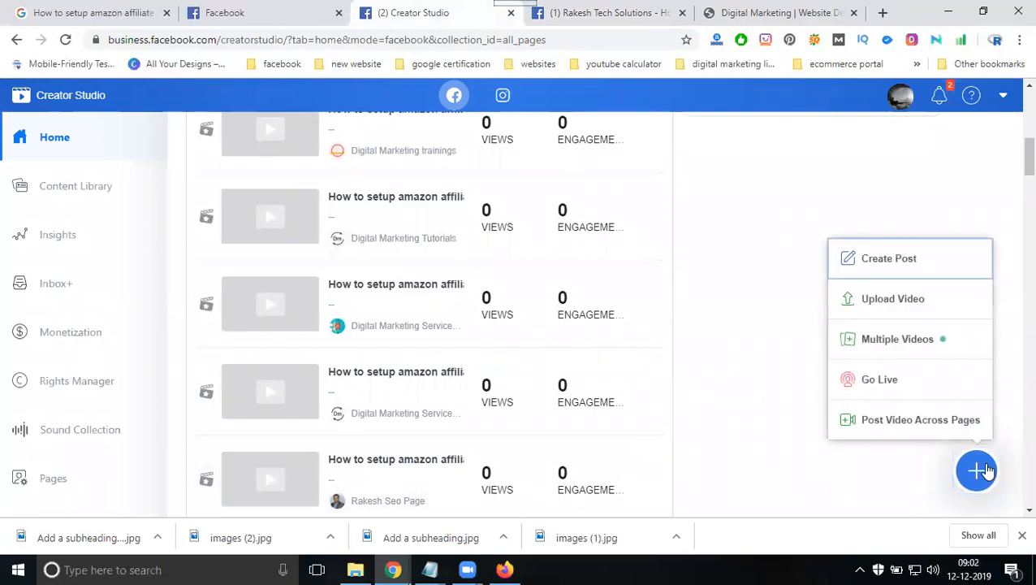
left_click(888, 257)
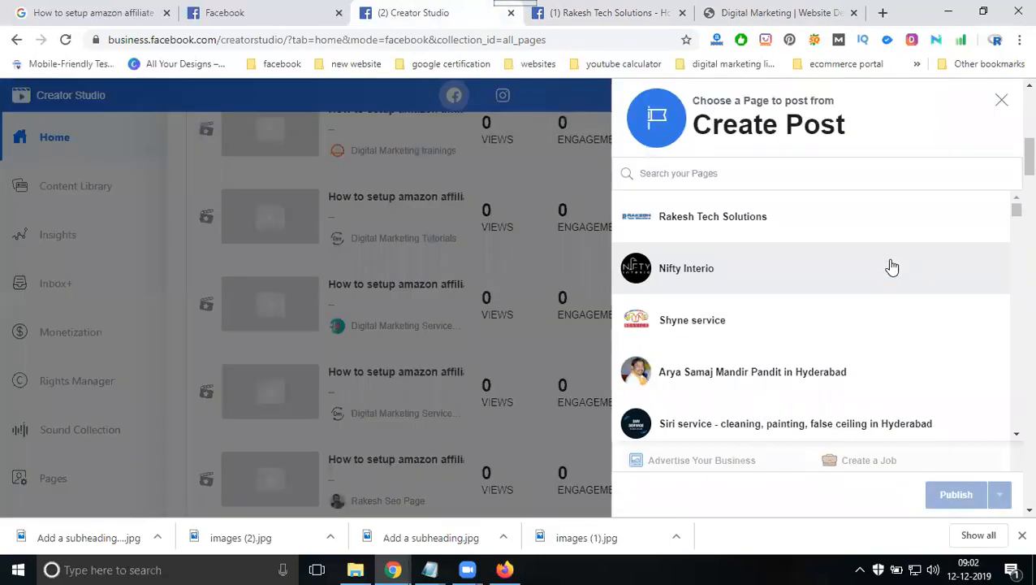
left_click(1002, 100)
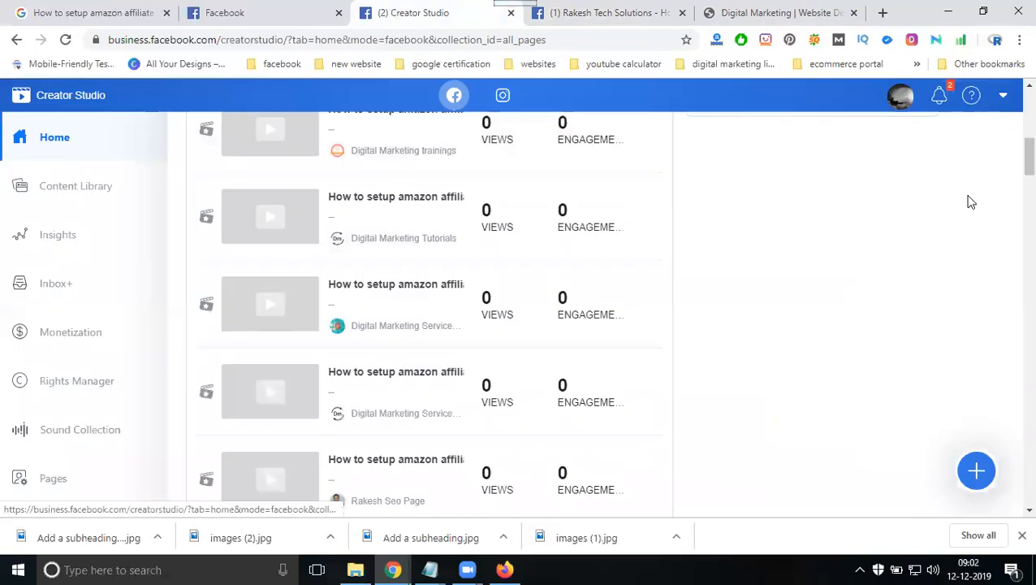
left_click(975, 470)
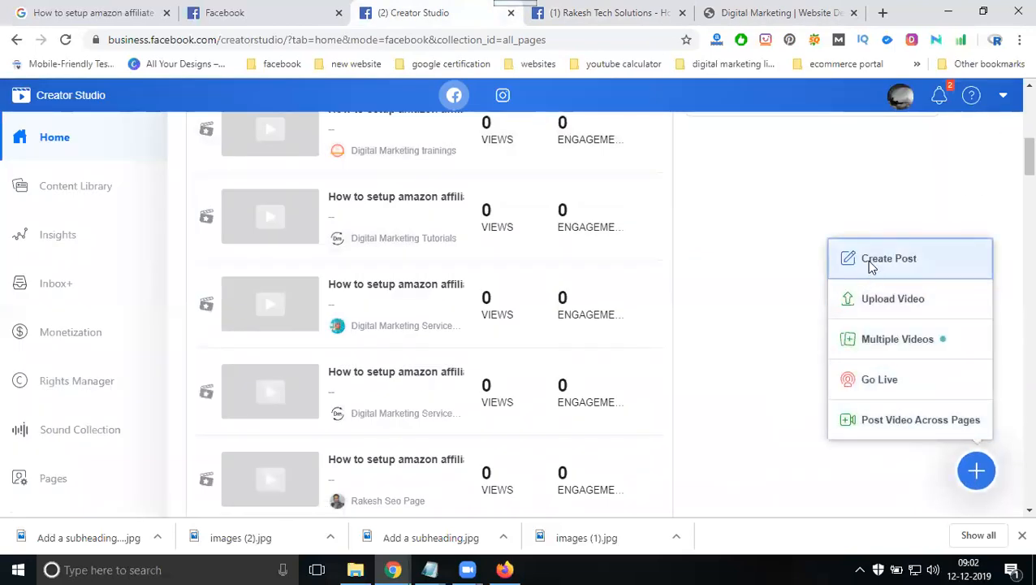
left_click(888, 259)
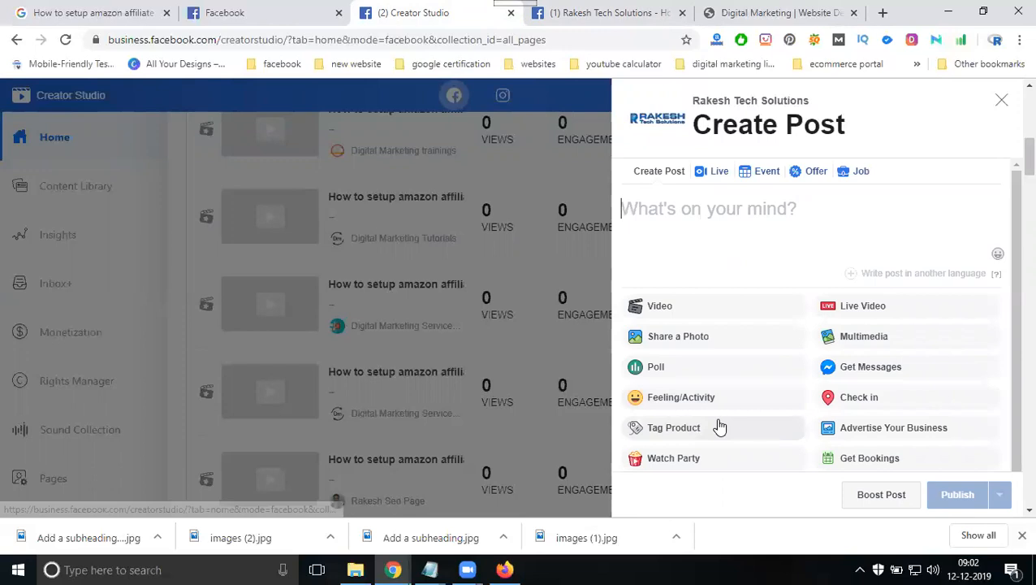
left_click(673, 427)
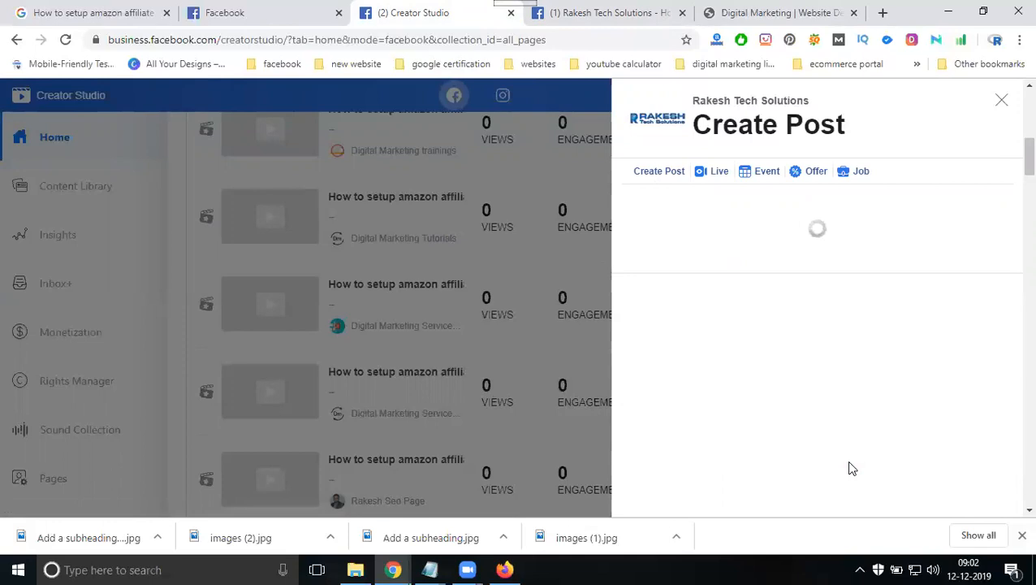
left_click(605, 12)
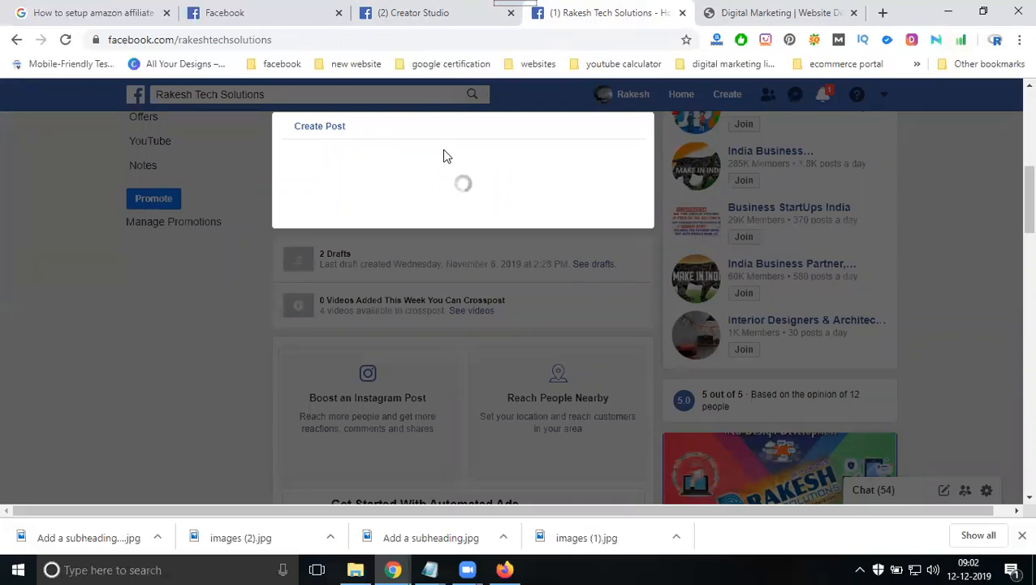
Step: Switch back to the Creator Studio tab holding the Rakesh Tech Solutions composer
left_click(418, 13)
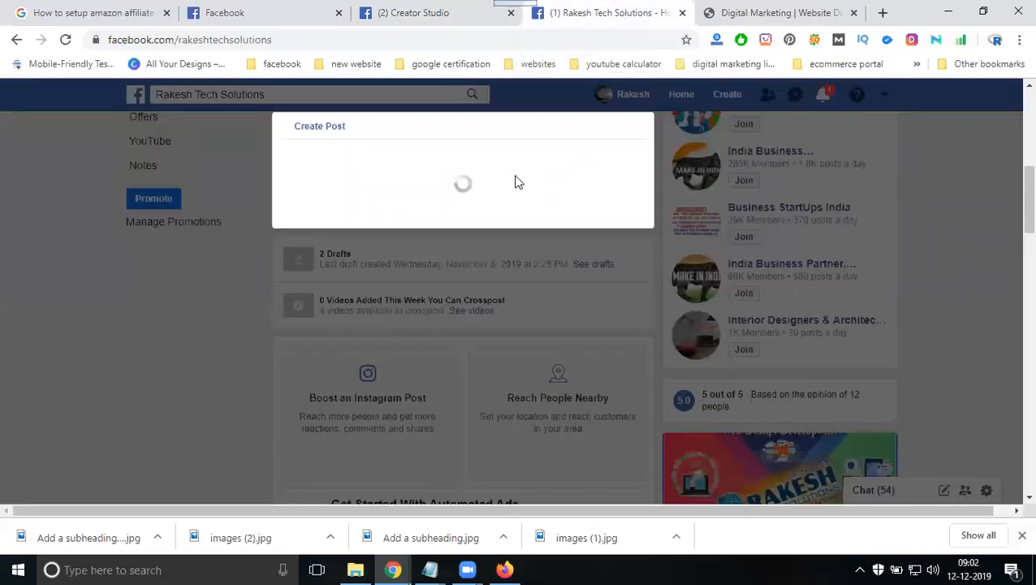
left_click(418, 12)
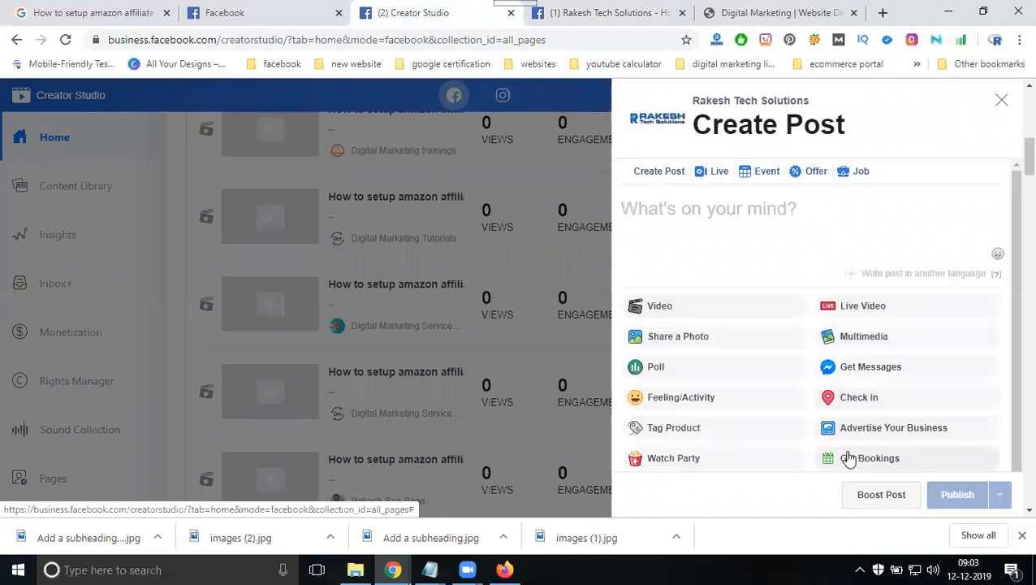
Step: Try Get Bookings in the stuck composer, check the page tab, then refresh Creator Studio
left_click(877, 457)
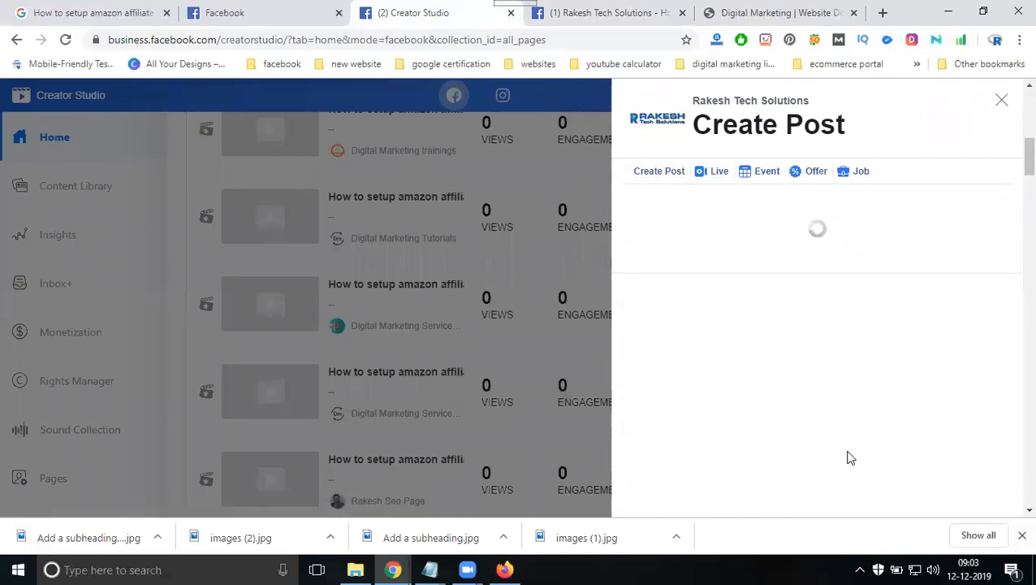
mouse_move(773, 489)
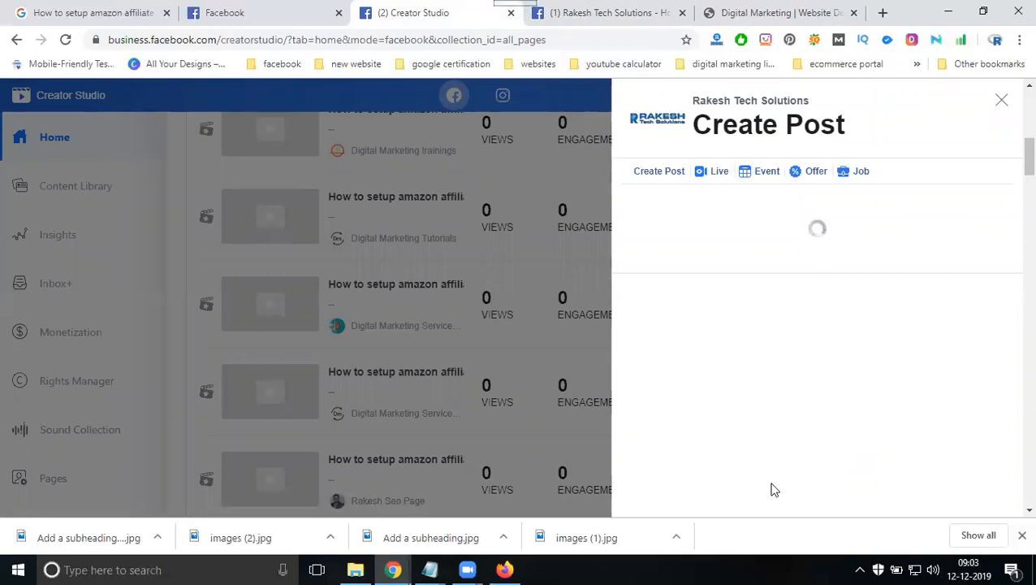
mouse_move(872, 372)
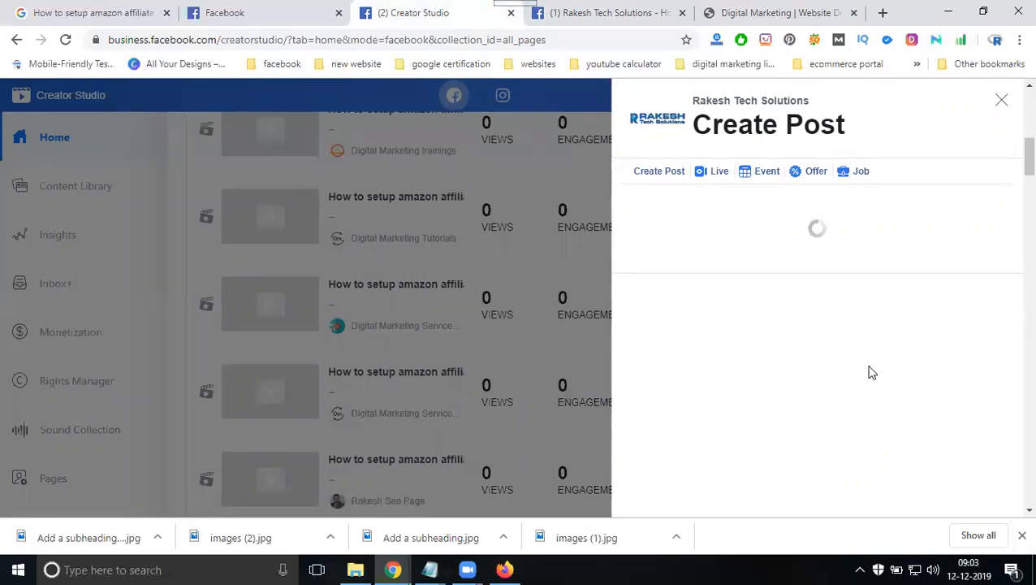
left_click(605, 12)
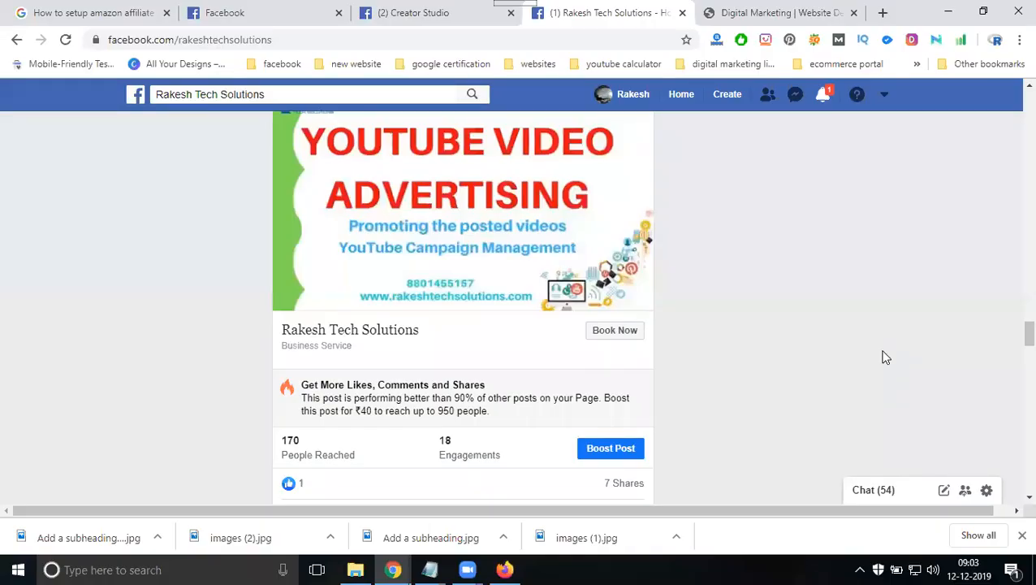
mouse_move(615, 332)
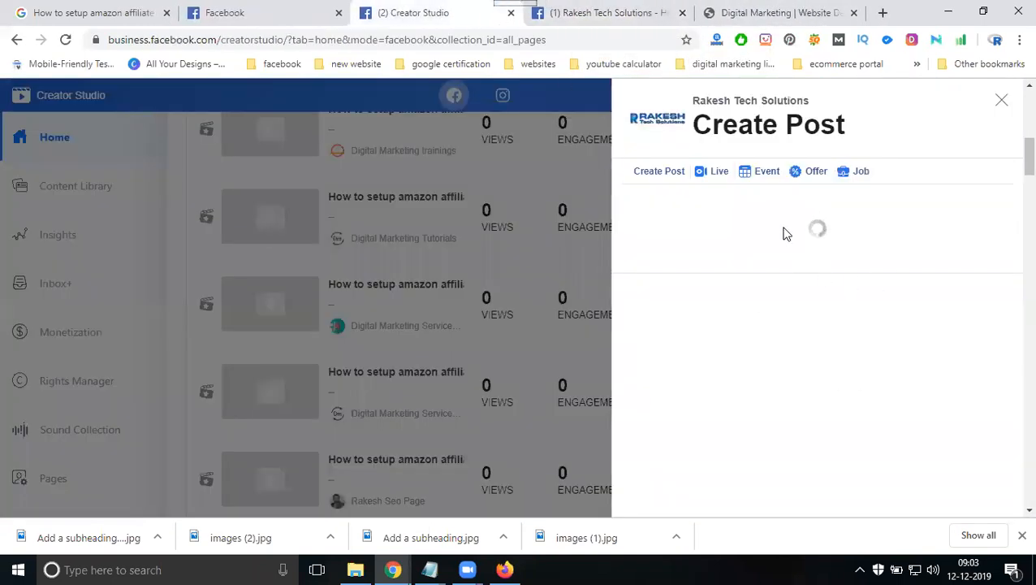
mouse_move(788, 230)
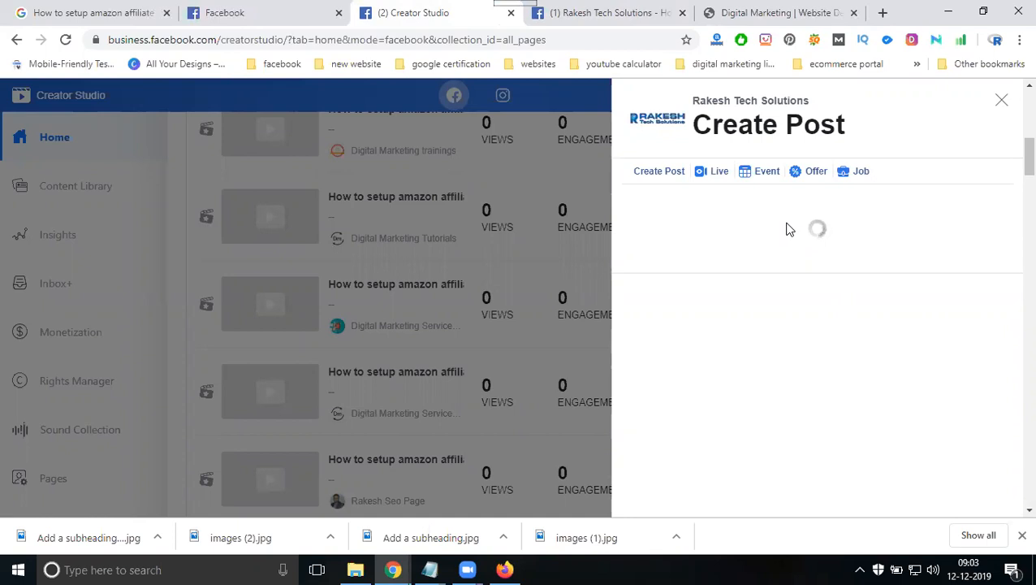
mouse_move(130, 96)
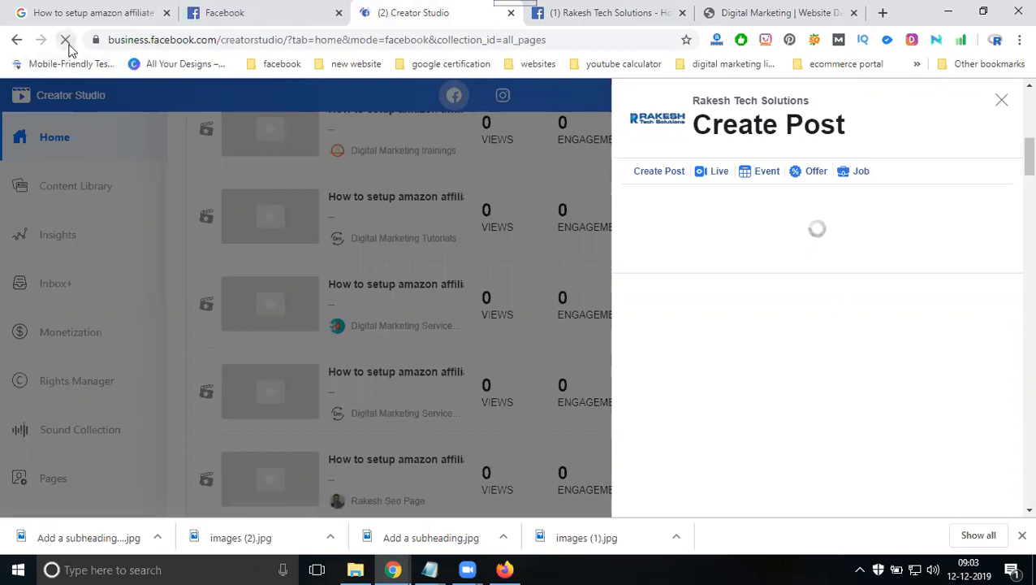
left_click(65, 40)
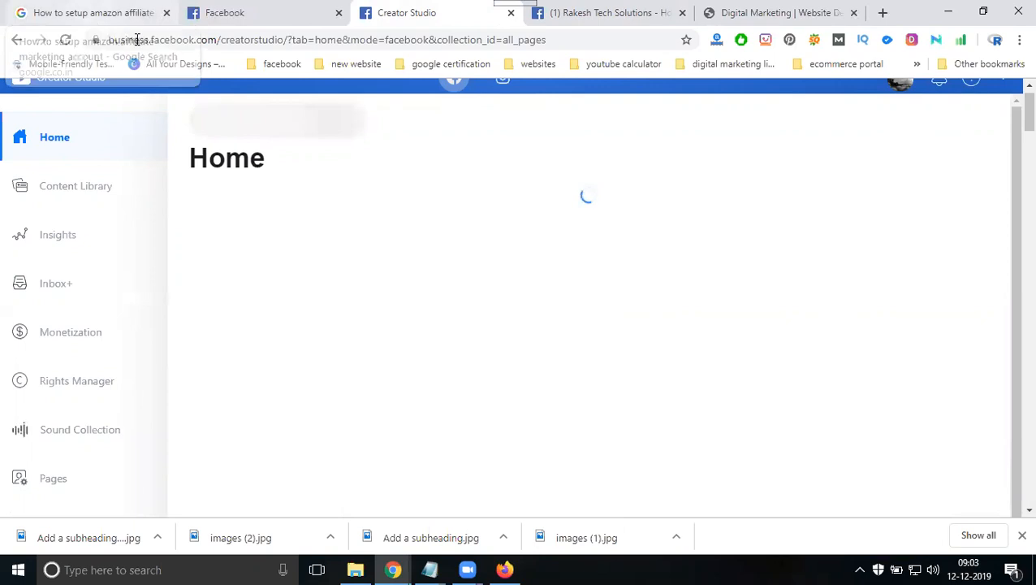
mouse_move(455, 25)
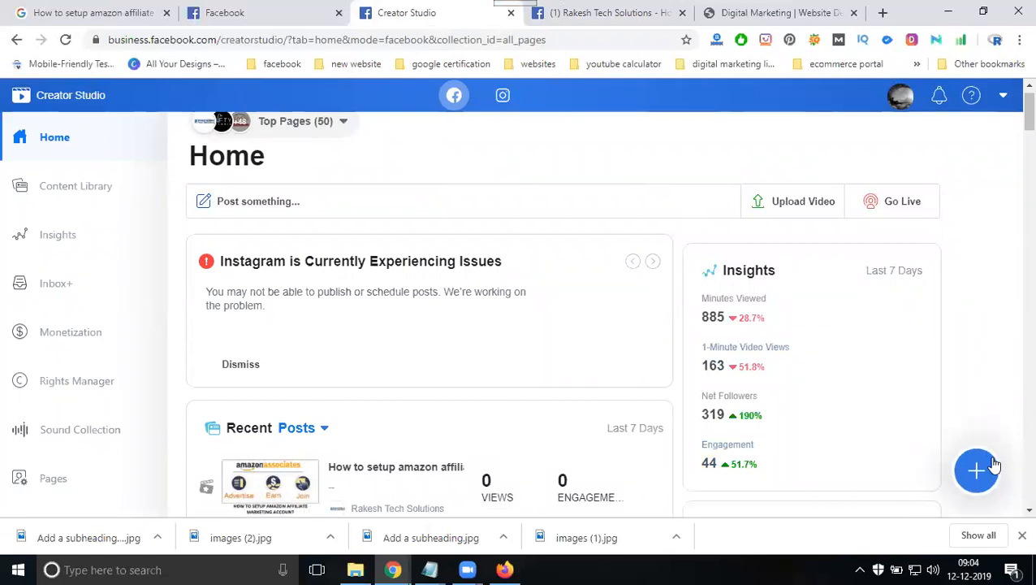
mouse_move(993, 461)
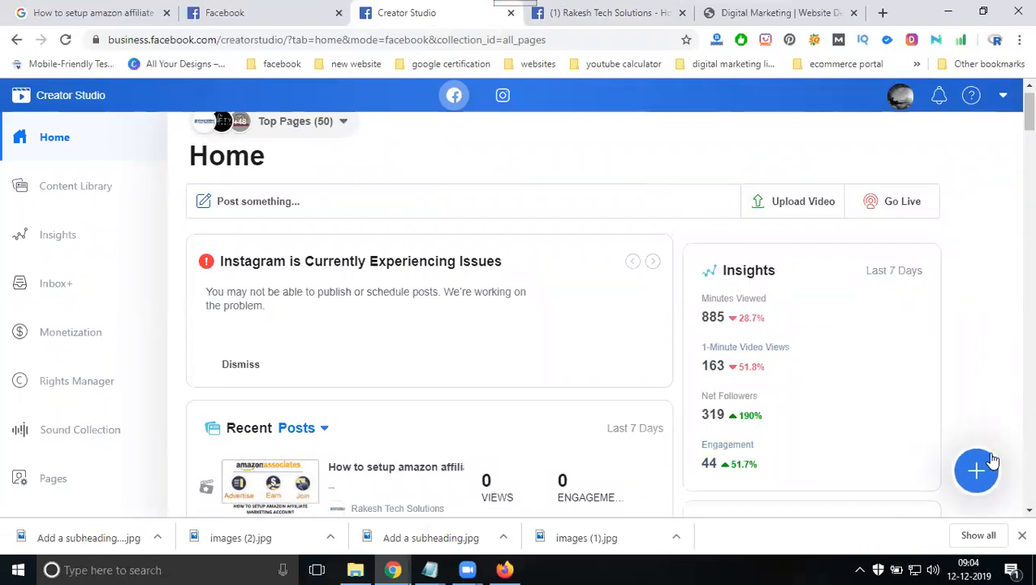
mouse_move(976, 471)
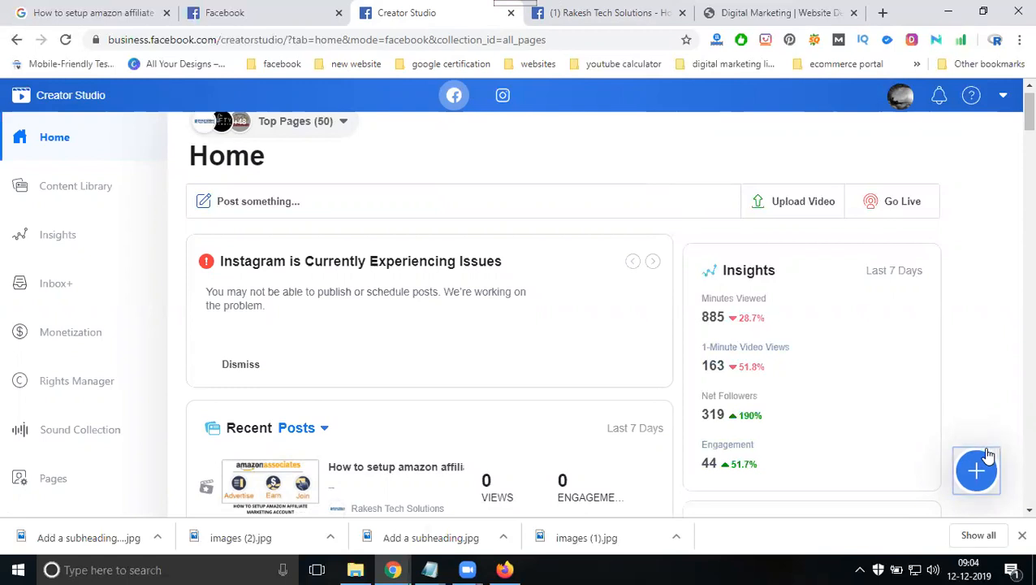
Step: Open Creator Studio's create menu once Home has reloaded
left_click(976, 470)
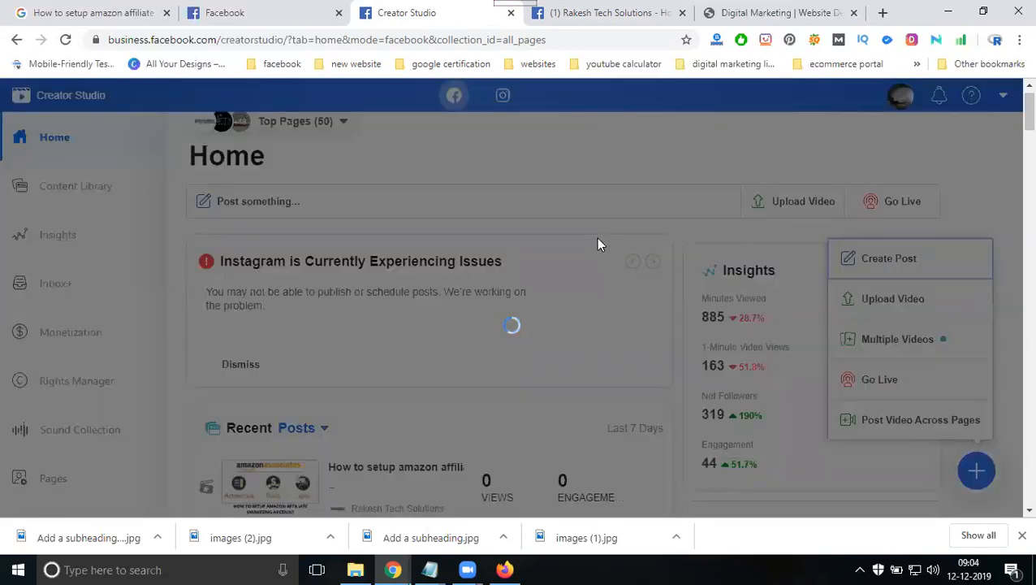
Step: Start a Create Post as Rakesh Tech Solutions, then view the page's timeline
left_click(889, 257)
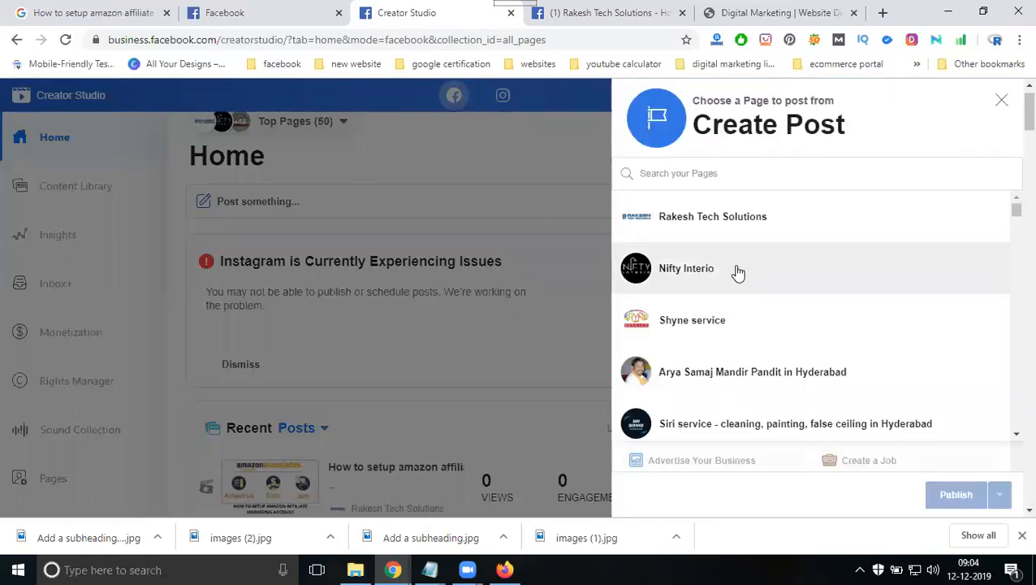
left_click(713, 216)
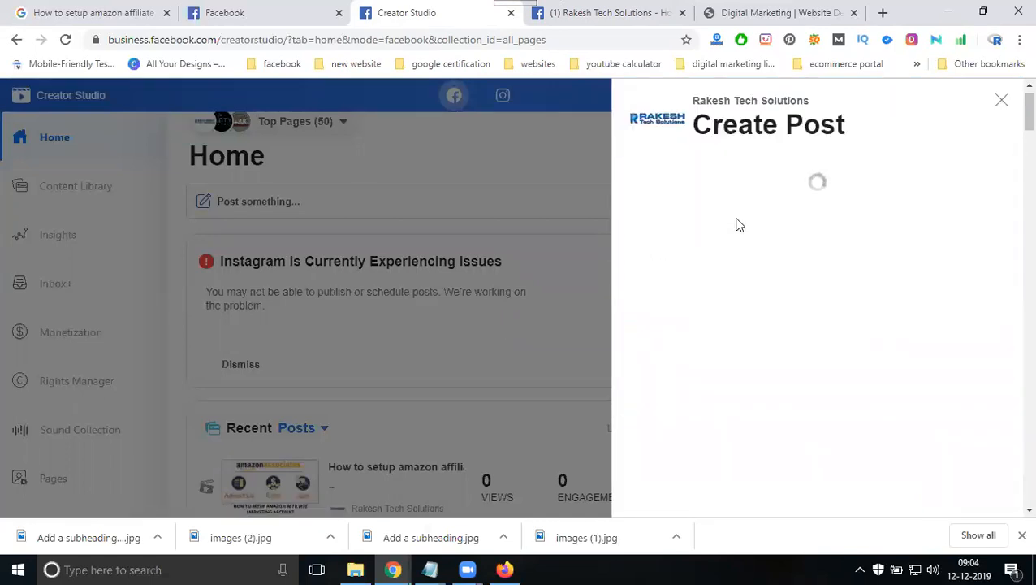
mouse_move(636, 410)
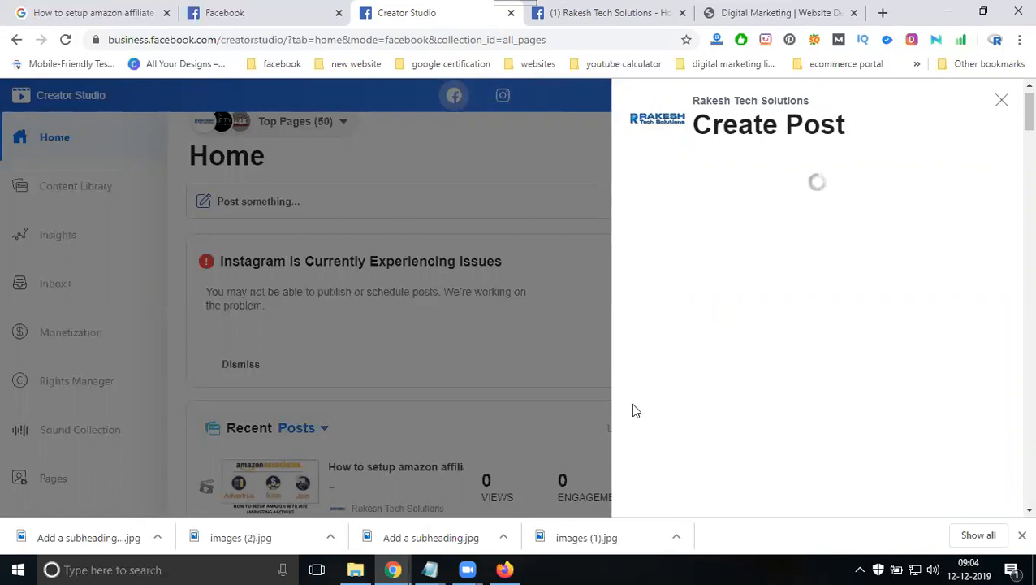
mouse_move(909, 393)
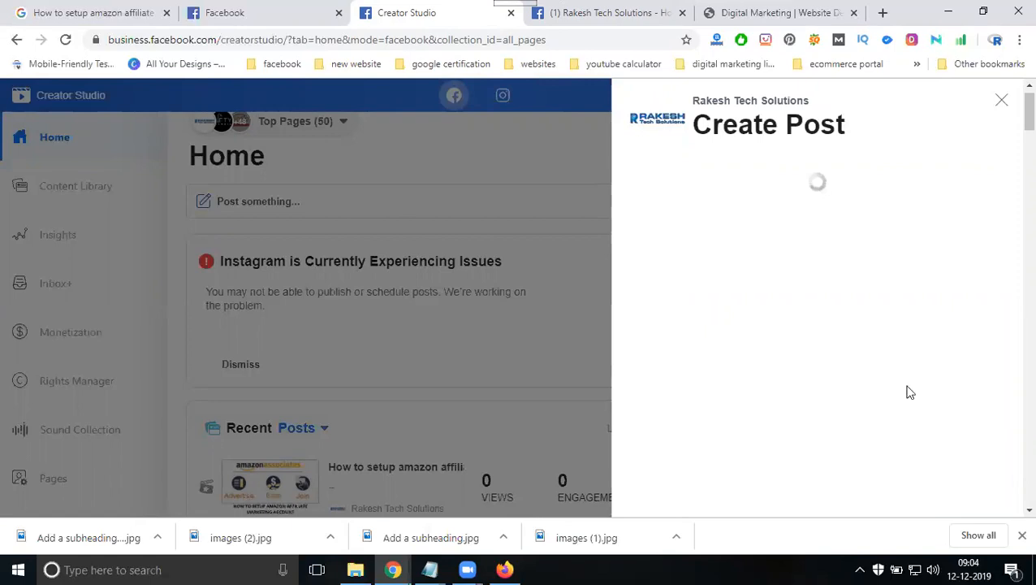
left_click(609, 12)
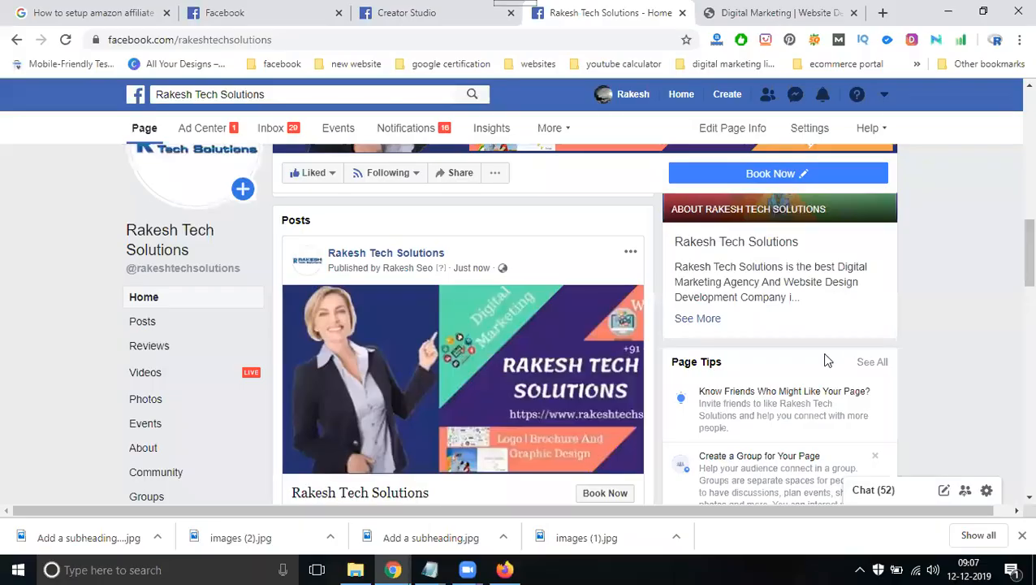
Step: Choose Edit post from the newest Rakesh Tech Solutions post's ••• menu
scroll("down", 3)
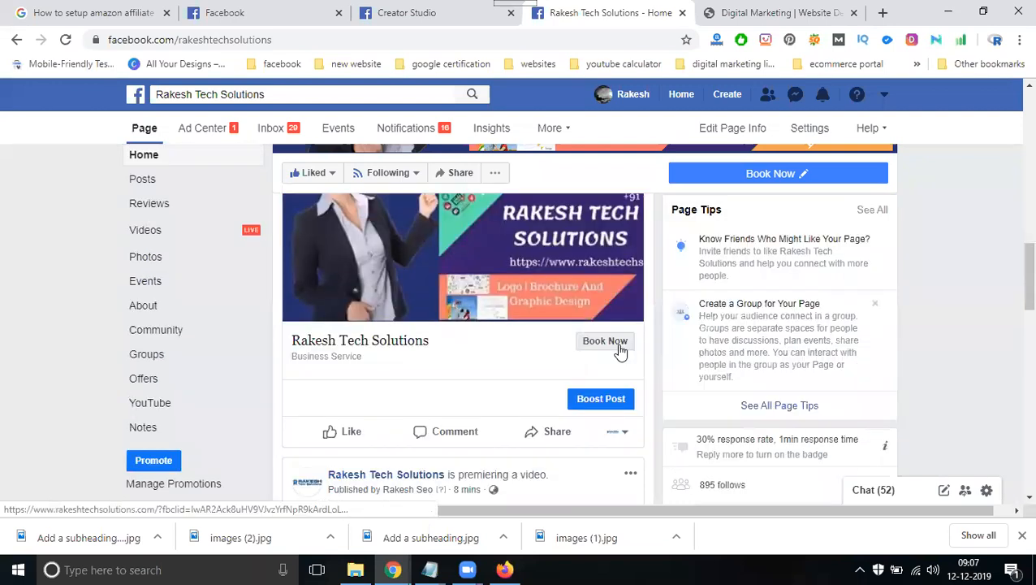
scroll("up", 3)
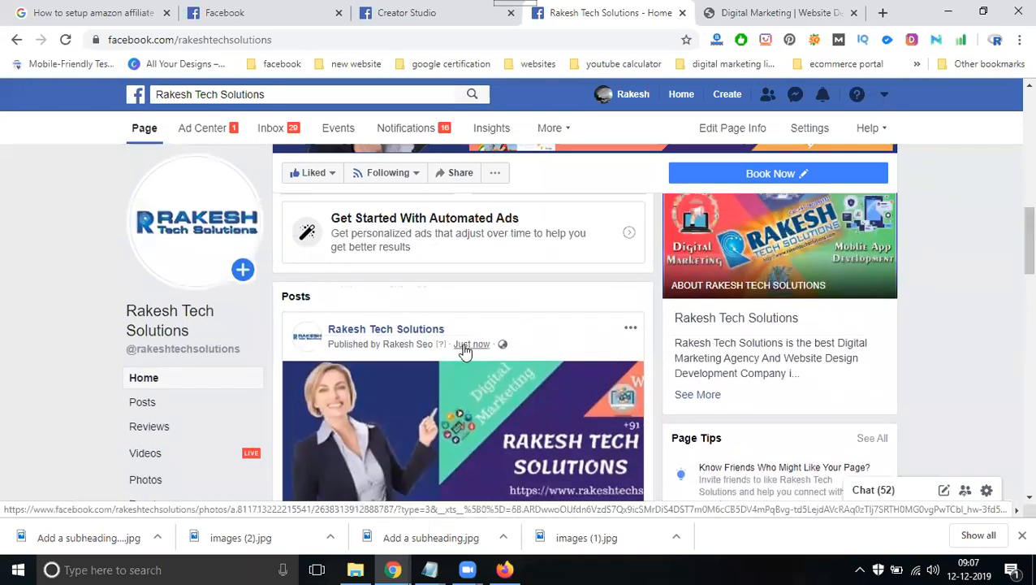
left_click(631, 328)
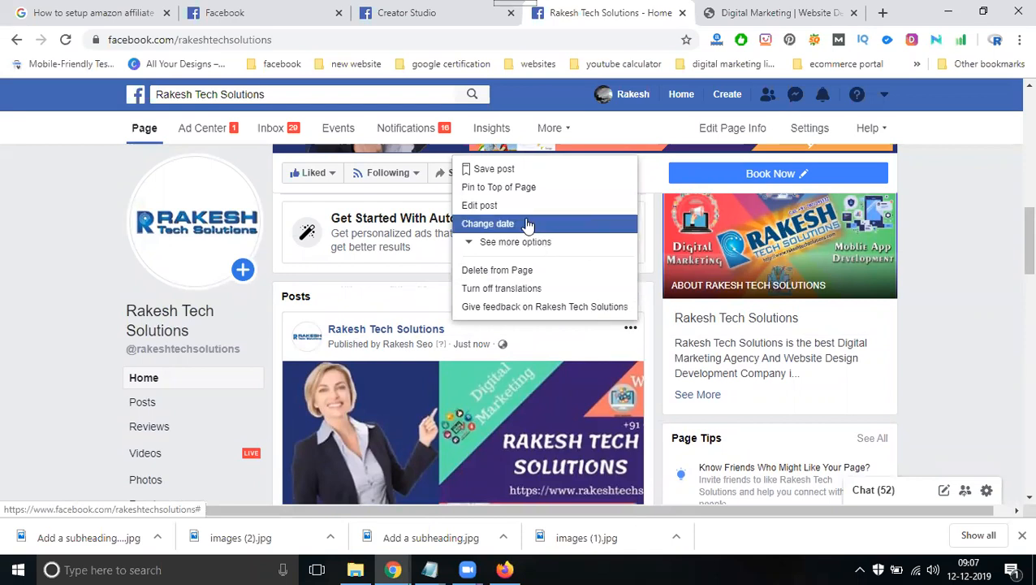
left_click(488, 223)
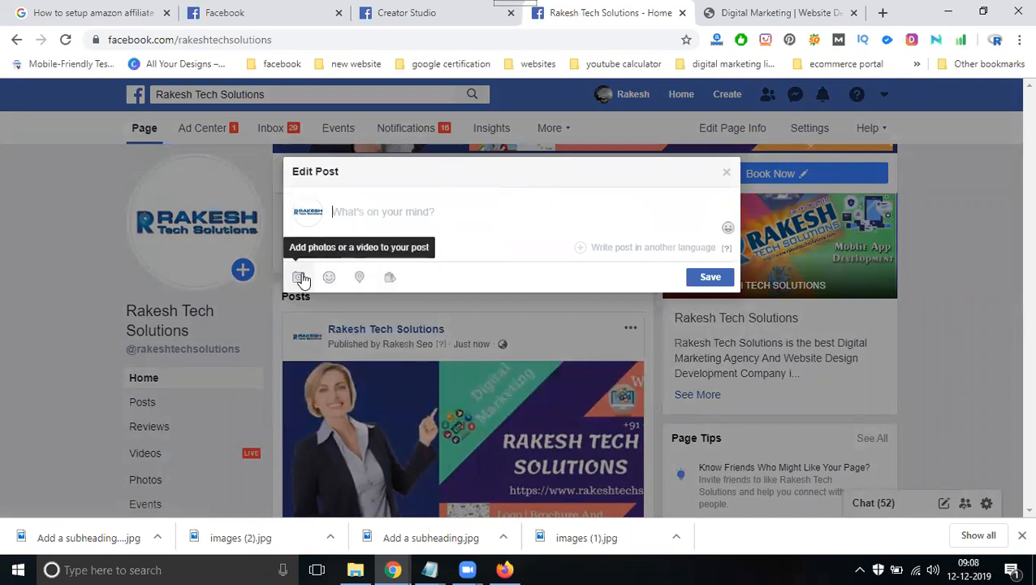
Step: Browse to D: > rts services 2019 > rts dm and web > web design serices and pick the website design video
left_click(329, 277)
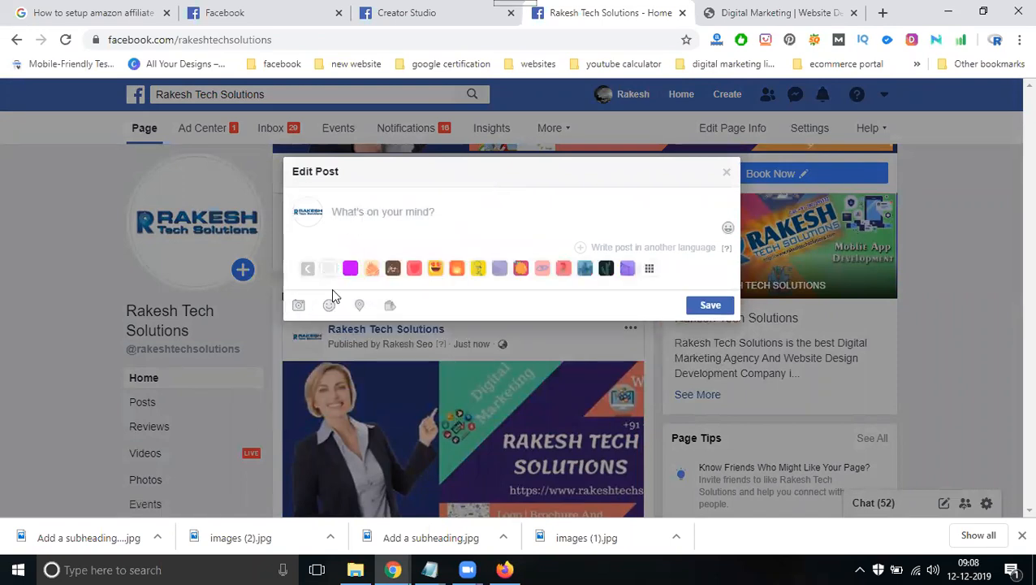
left_click(298, 304)
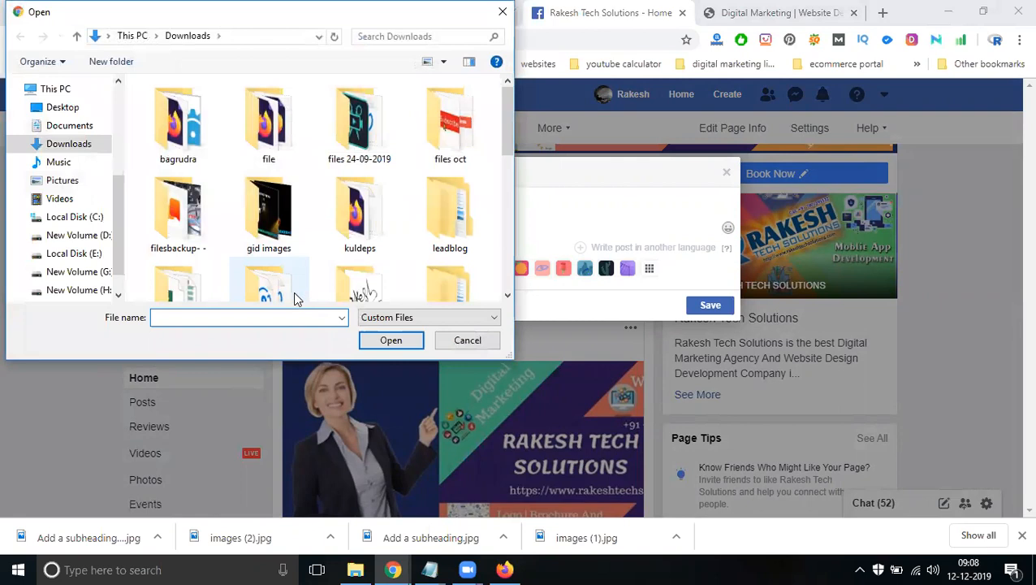
left_click(79, 234)
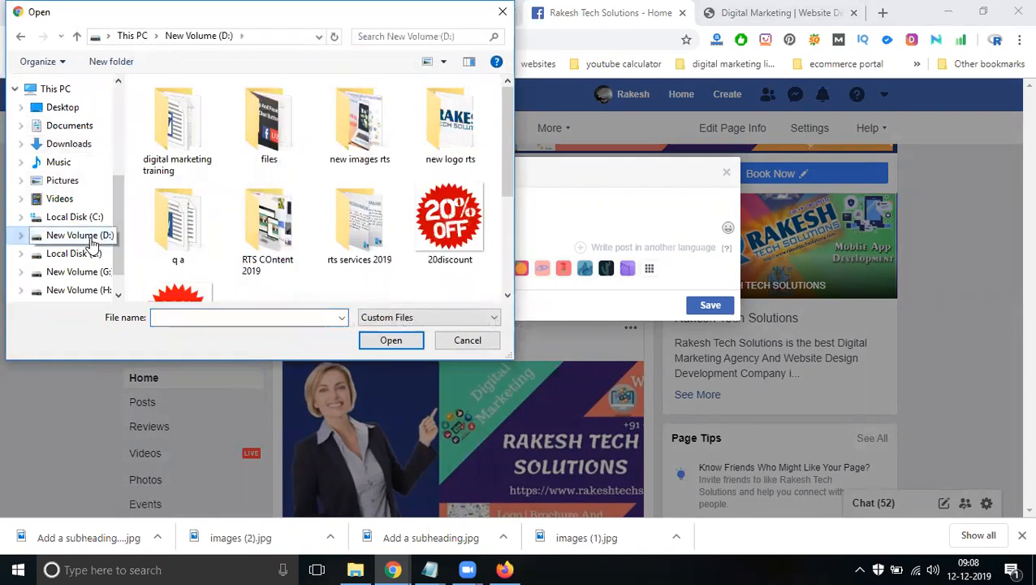
double_click(359, 219)
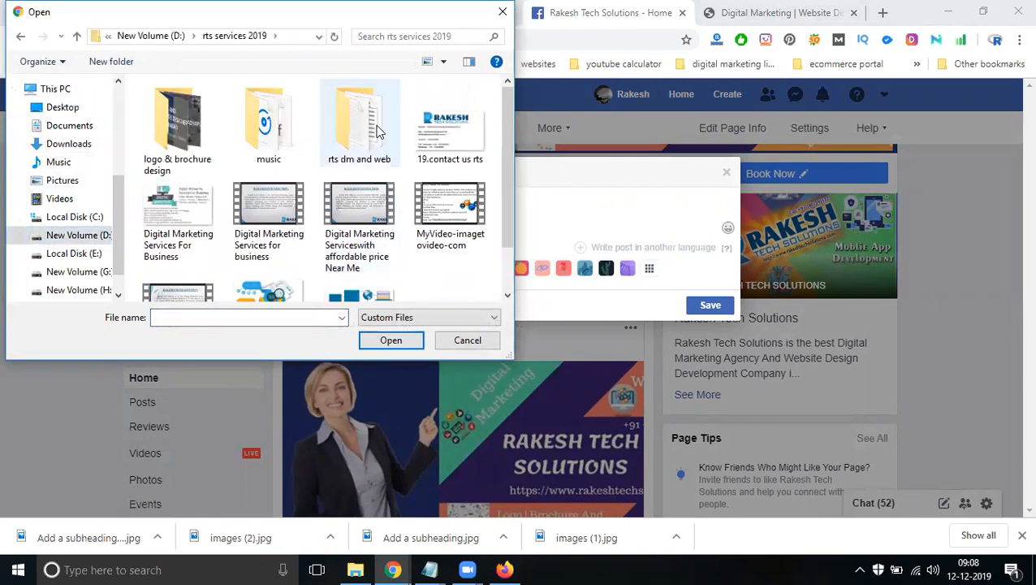
double_click(359, 122)
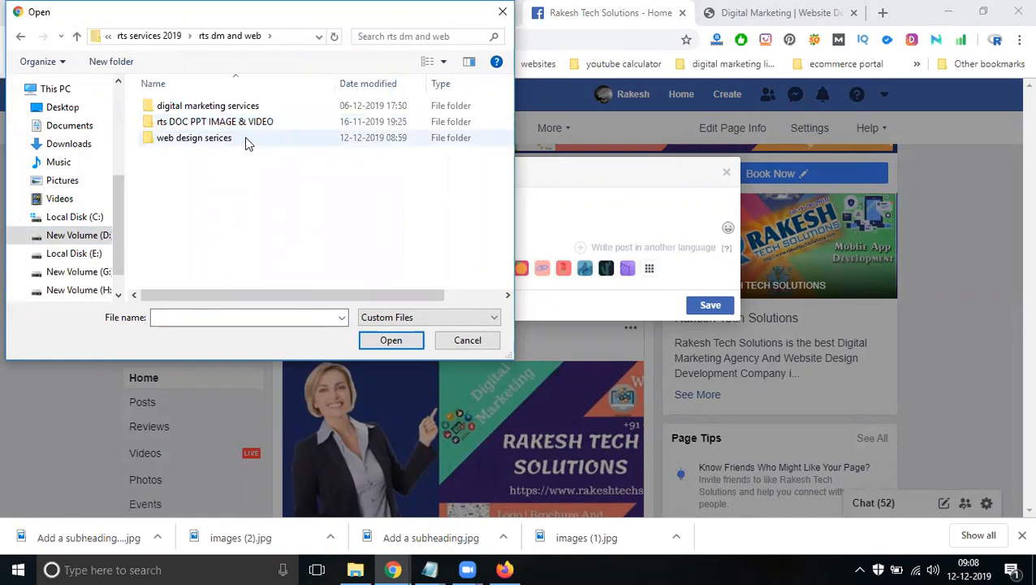
double_click(194, 137)
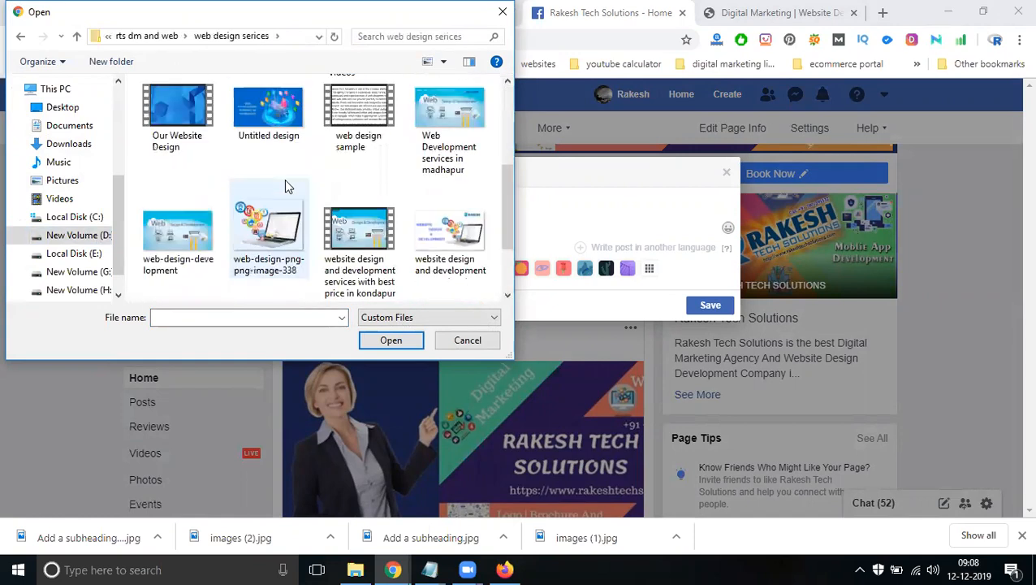
mouse_move(360, 236)
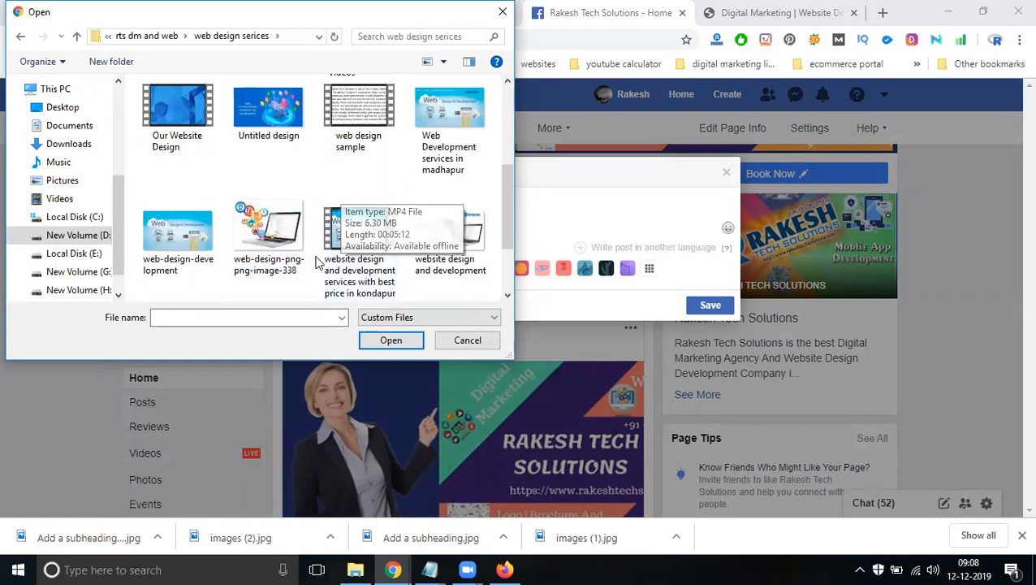
left_click(360, 162)
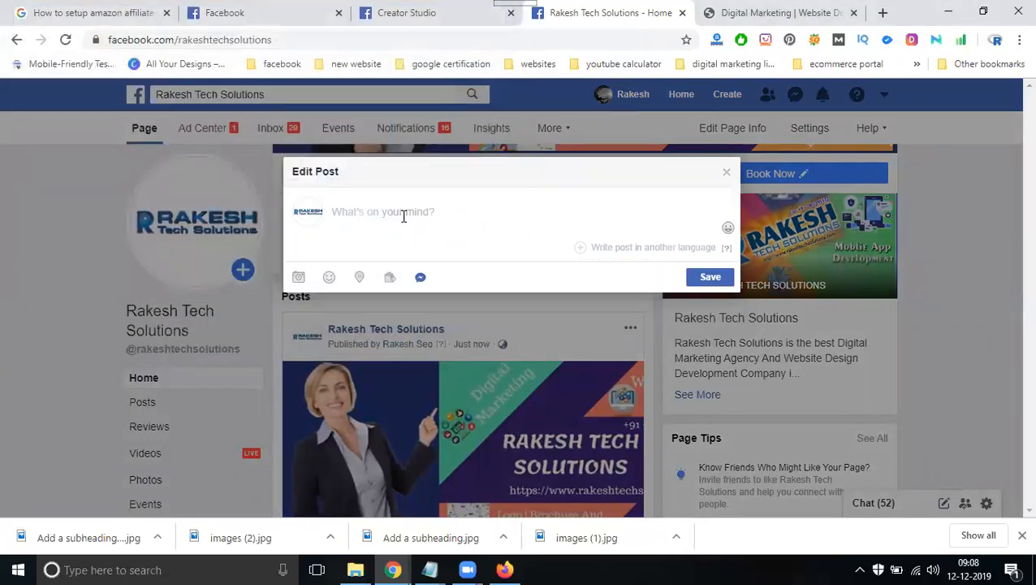
Step: Caption the post 'website design and development services with best price in kondapur' and confirm the attachment
type("website design and development services with best price in kondapur")
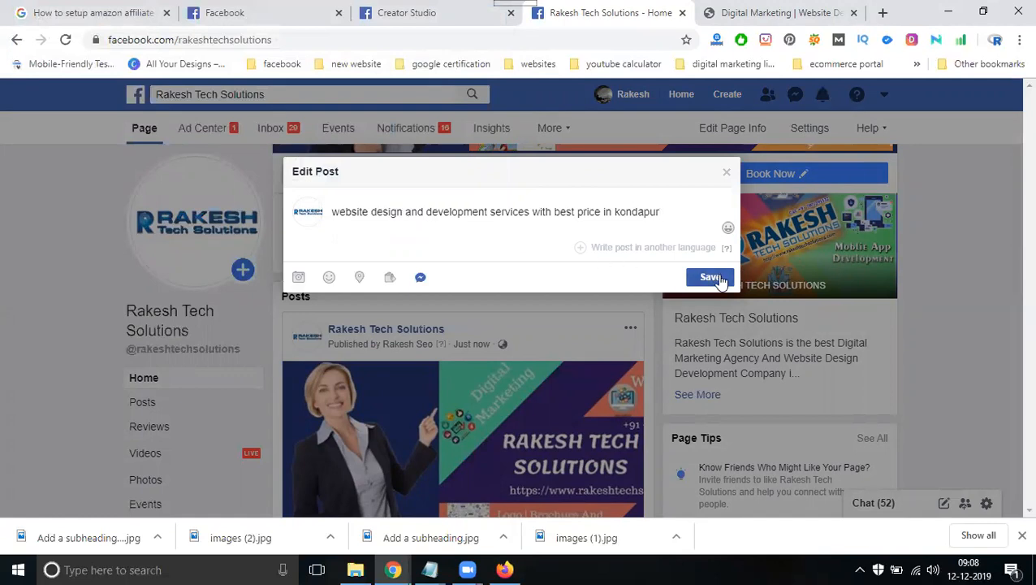
mouse_move(298, 277)
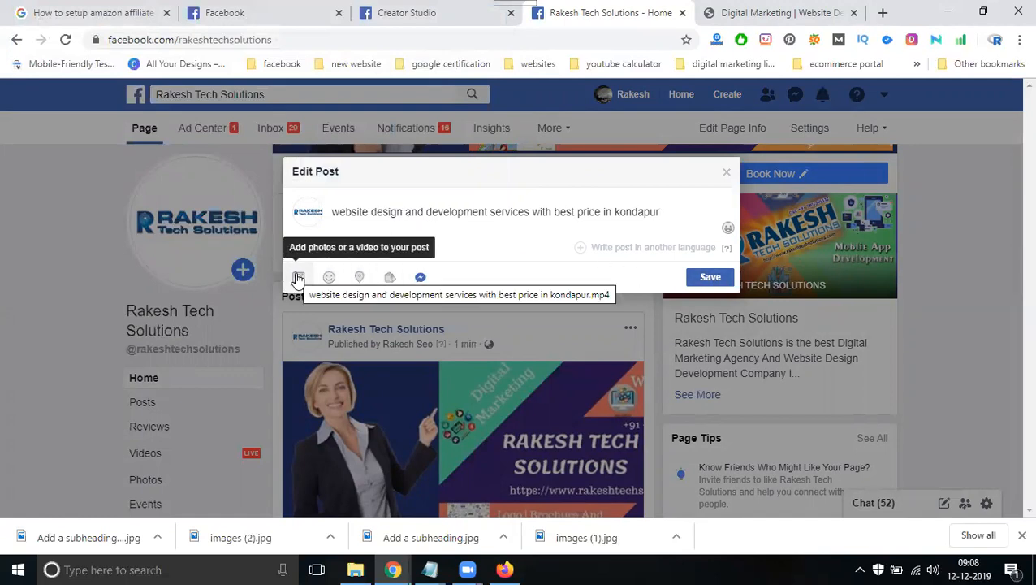
left_click(297, 277)
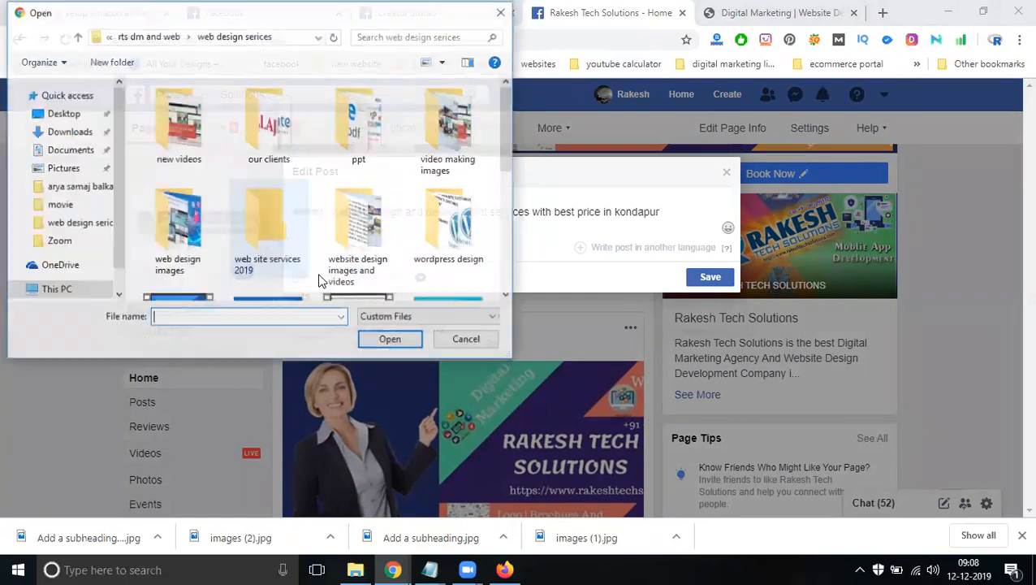
left_click(465, 339)
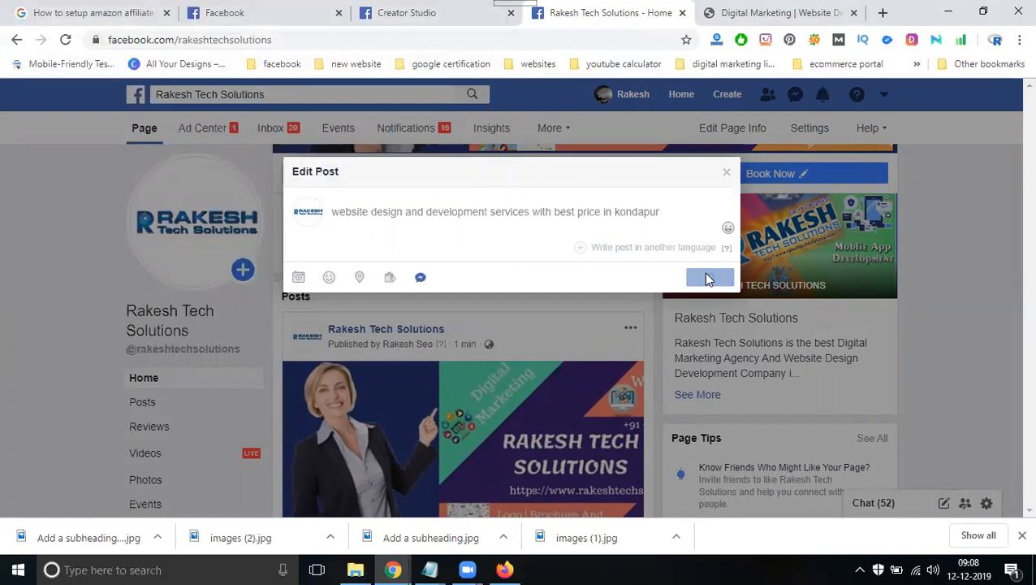
Step: Save the Edit Post dialog so the new video starts processing
left_click(710, 277)
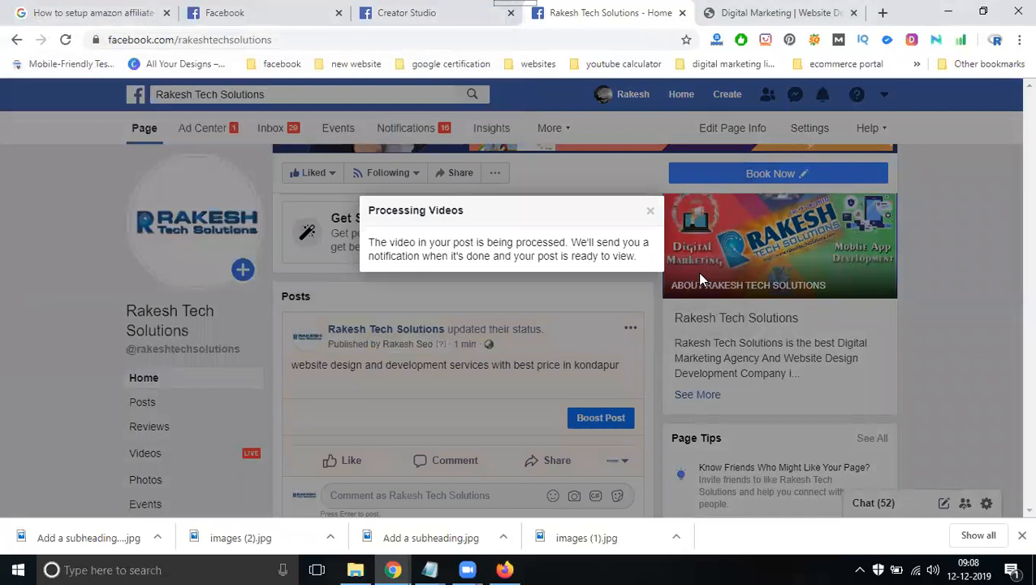
mouse_move(406, 257)
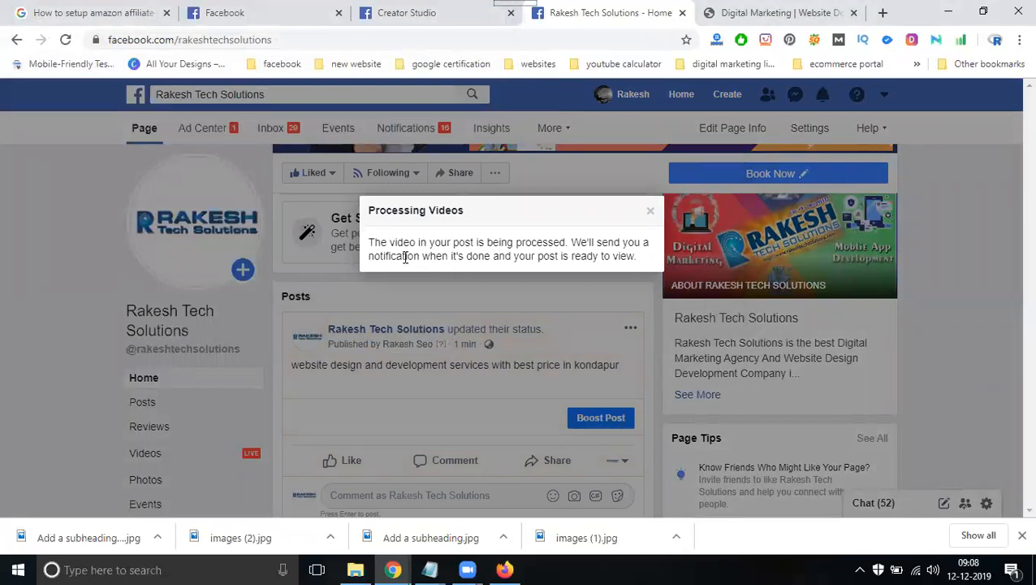
mouse_move(536, 255)
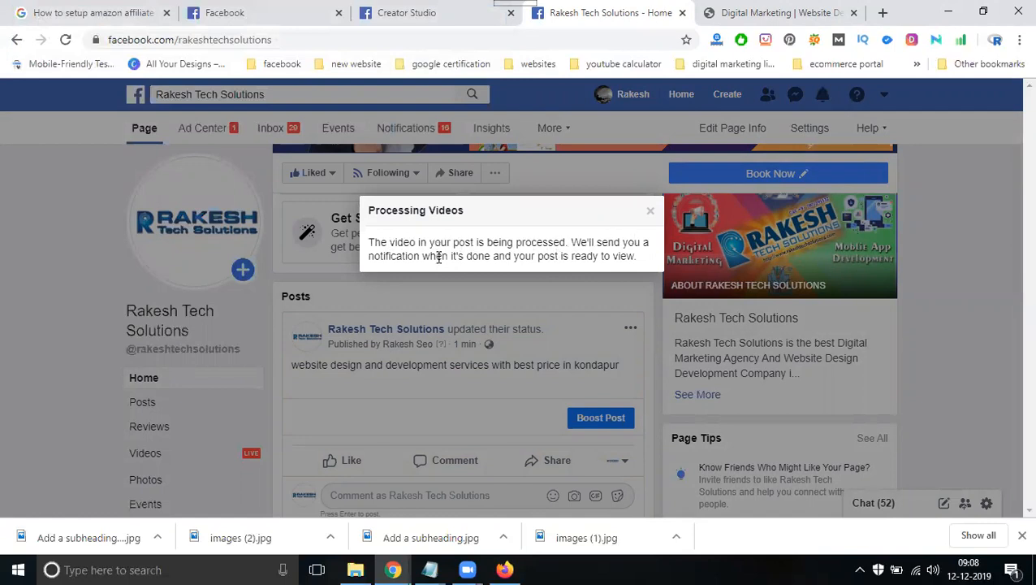
mouse_move(615, 270)
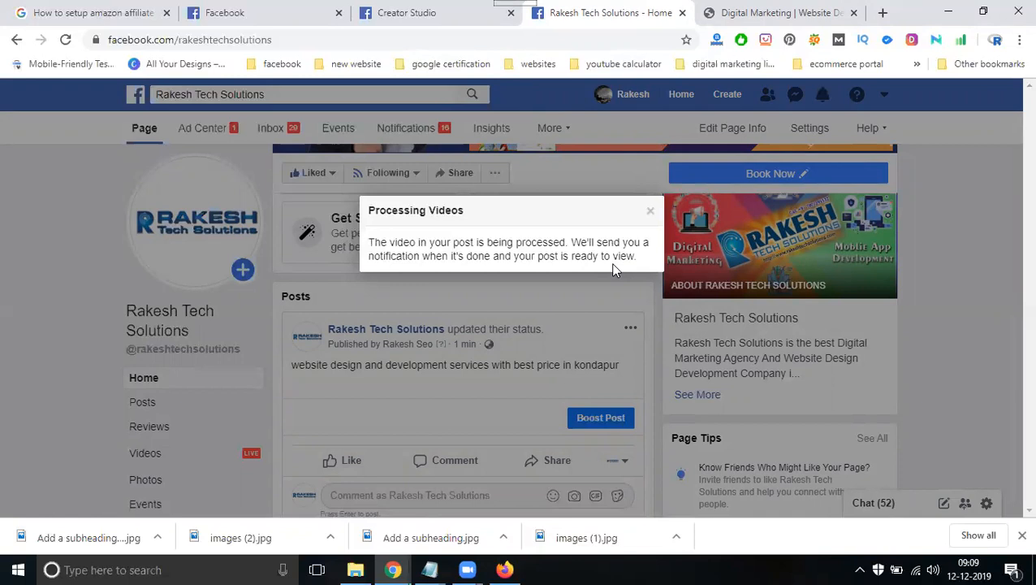
mouse_move(701, 319)
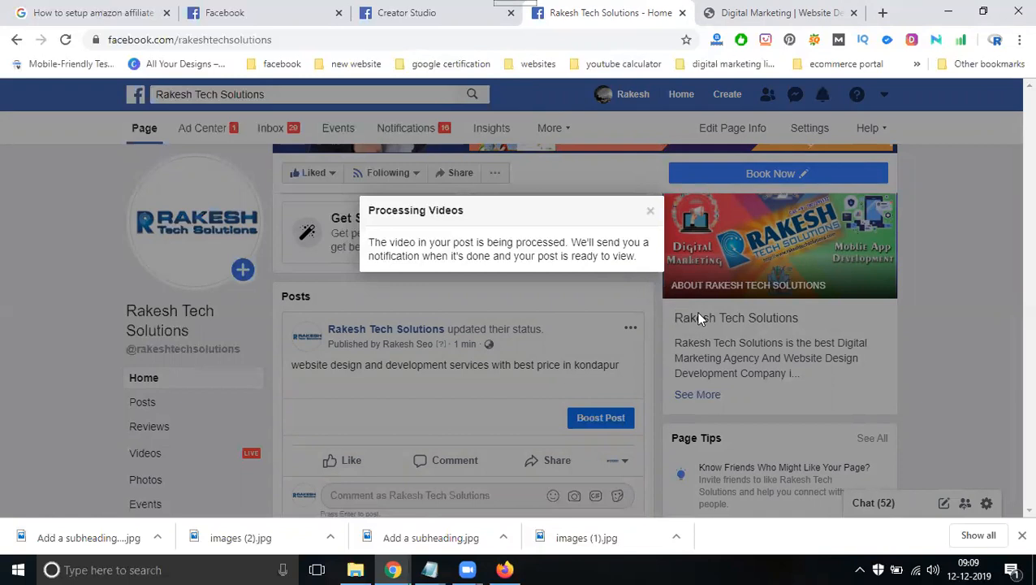
mouse_move(699, 323)
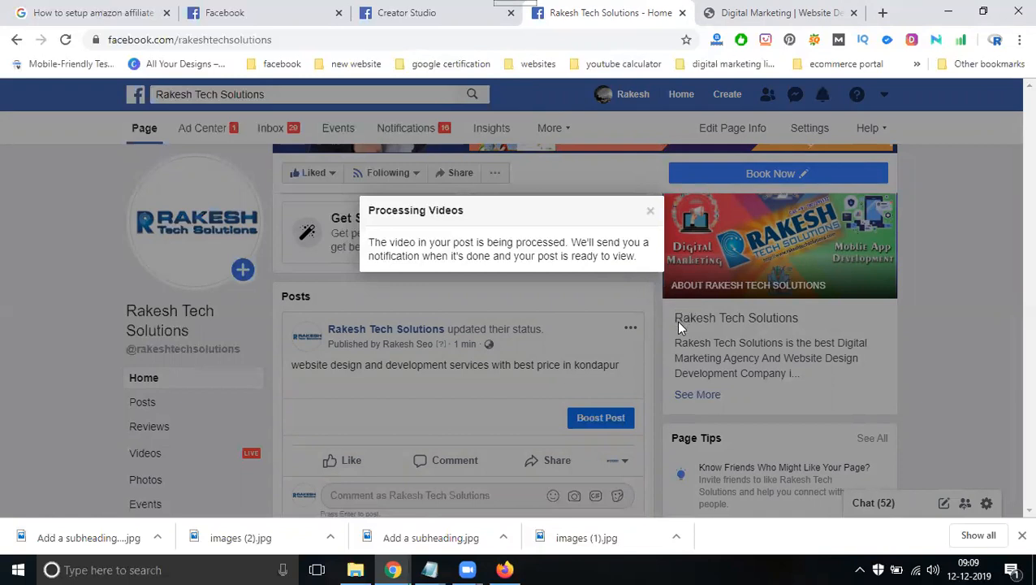